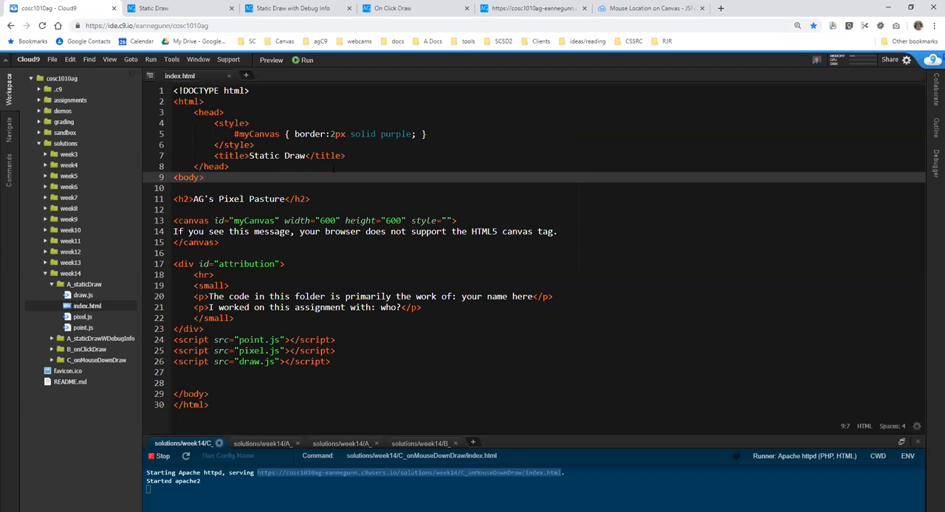
pyautogui.moveTo(453, 119)
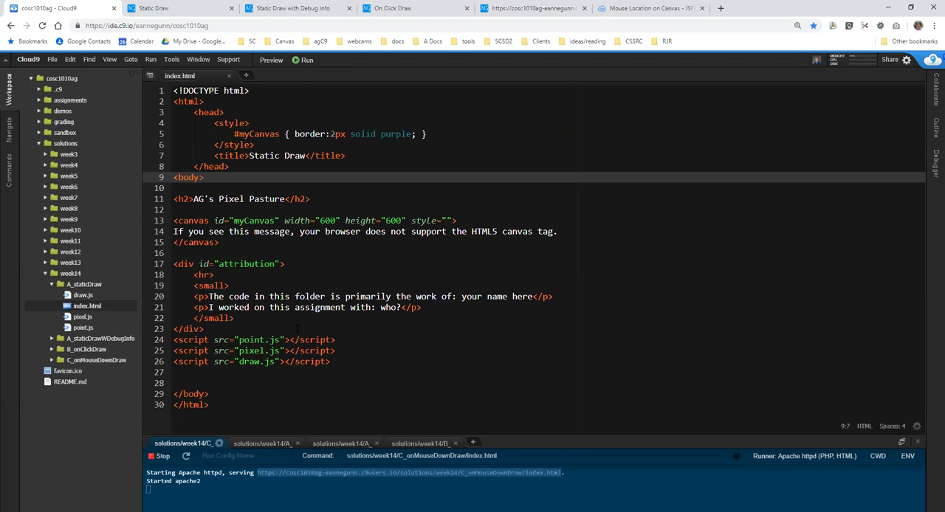
# Highlight the three script include lines in the A_staticDraw page source
pyautogui.click(174, 339)
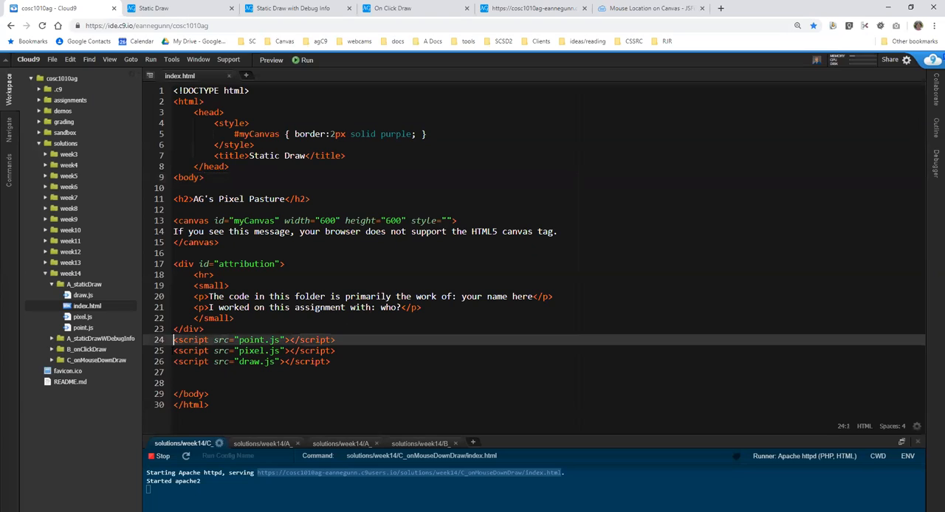
pyautogui.moveTo(173, 339); pyautogui.dragTo(173, 372)
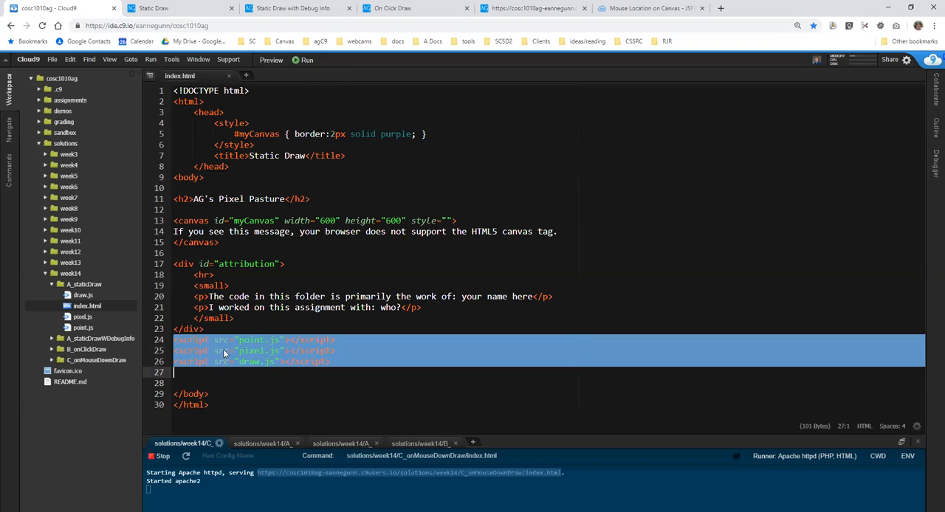
pyautogui.click(235, 339)
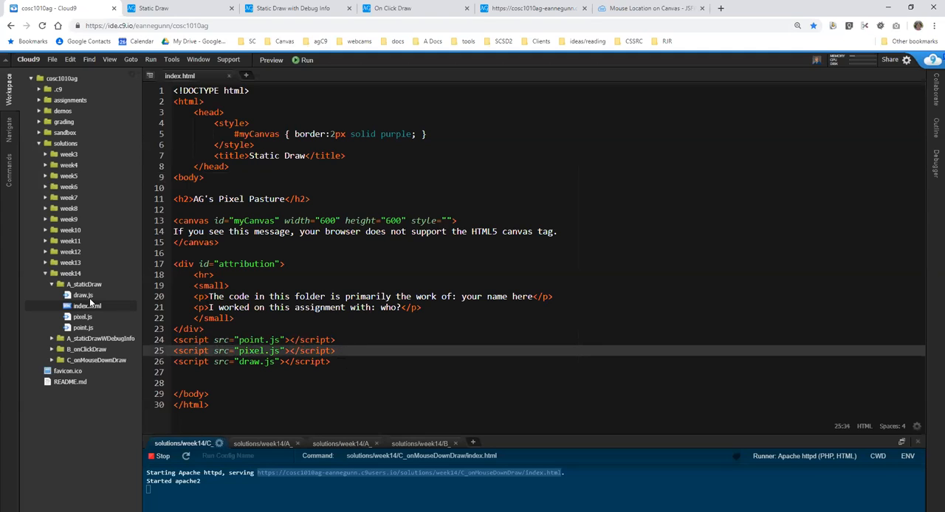
# Collapse A_staticDraw and point out the B_onClickDraw and C_onMouseDownDraw project folders
pyautogui.click(62, 284)
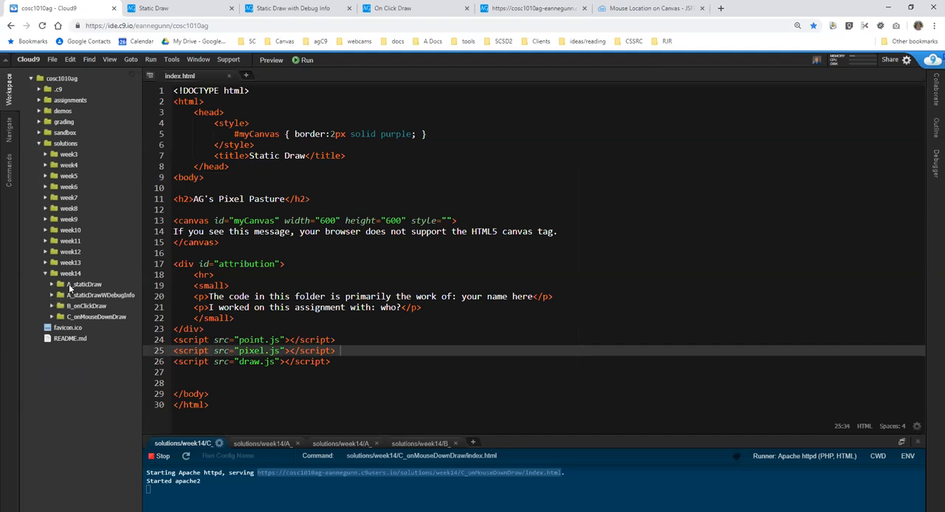
pyautogui.click(83, 284)
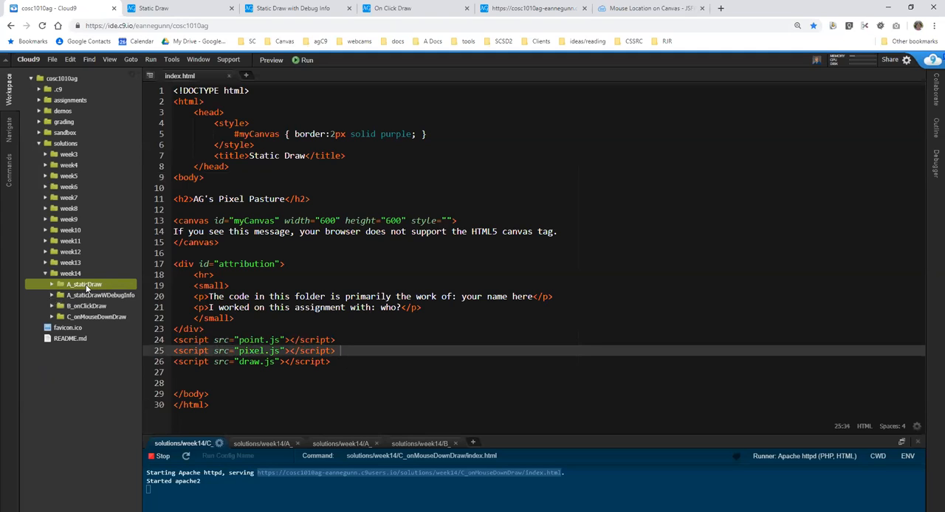
pyautogui.moveTo(87, 288)
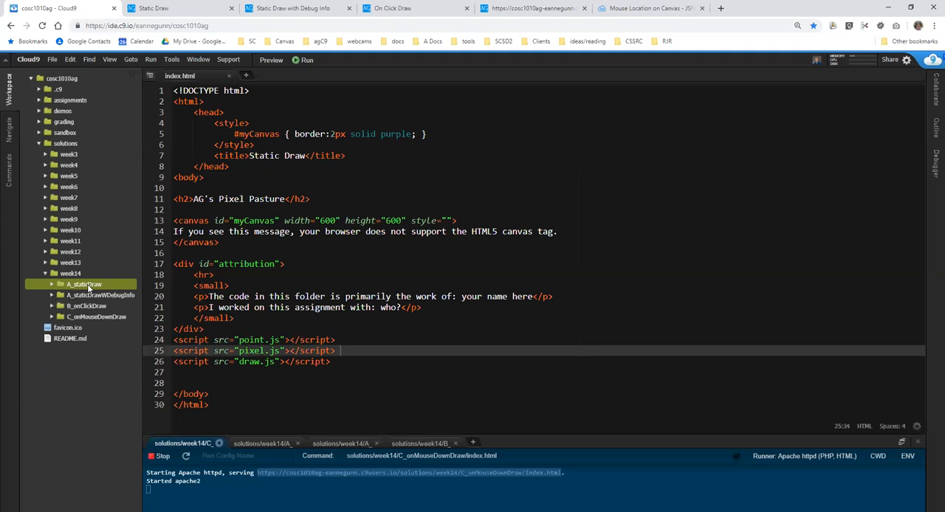
pyautogui.moveTo(87, 295)
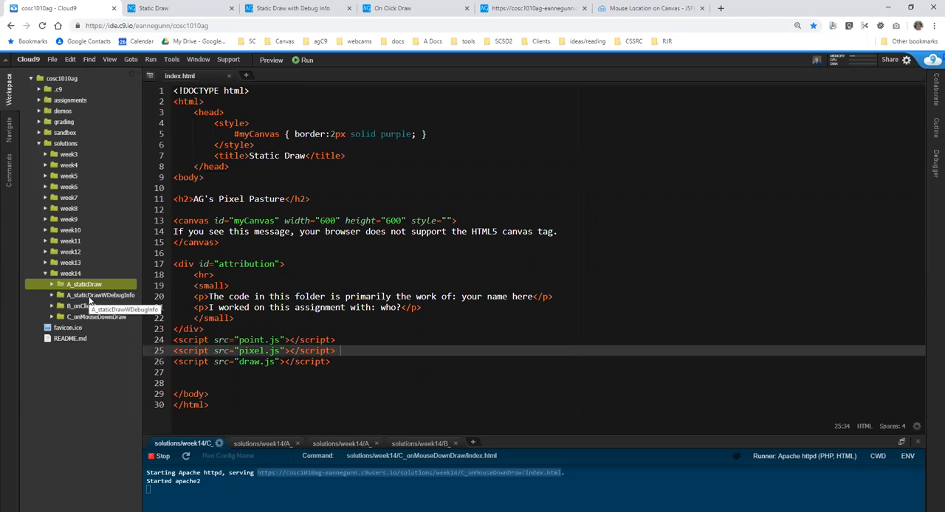
pyautogui.click(85, 306)
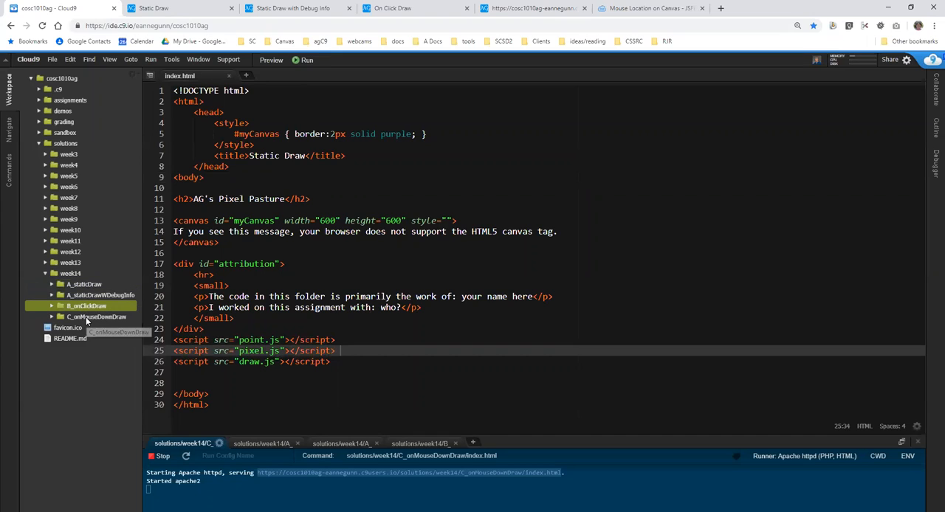
pyautogui.click(96, 317)
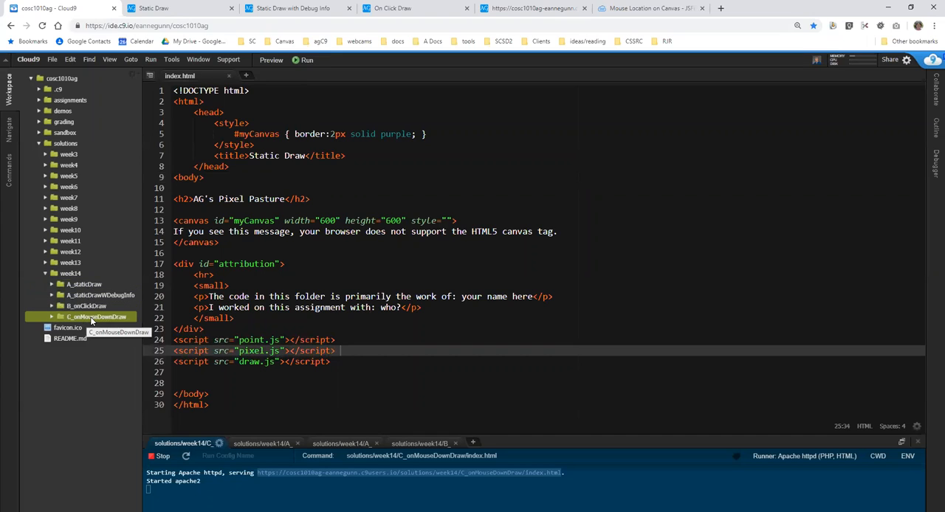
pyautogui.click(153, 8)
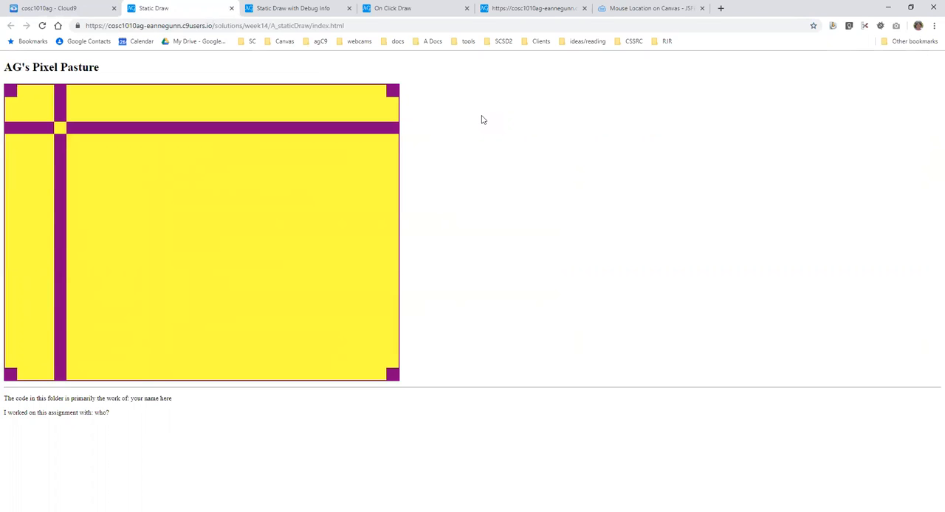
pyautogui.moveTo(190, 92)
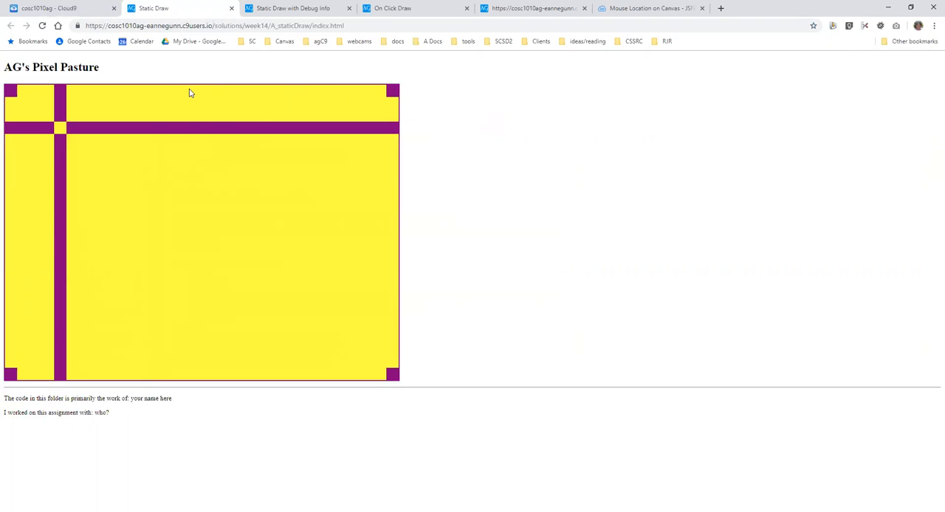
pyautogui.moveTo(258, 139)
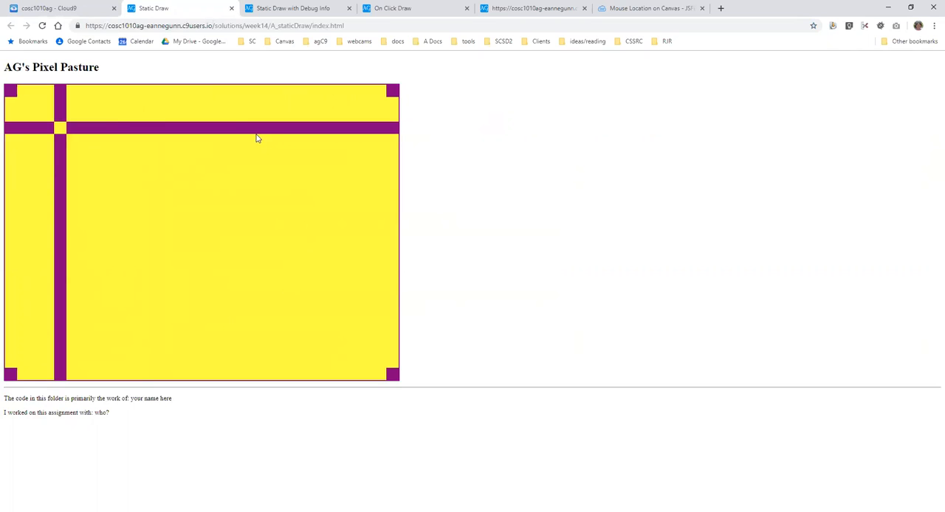
pyautogui.moveTo(242, 372)
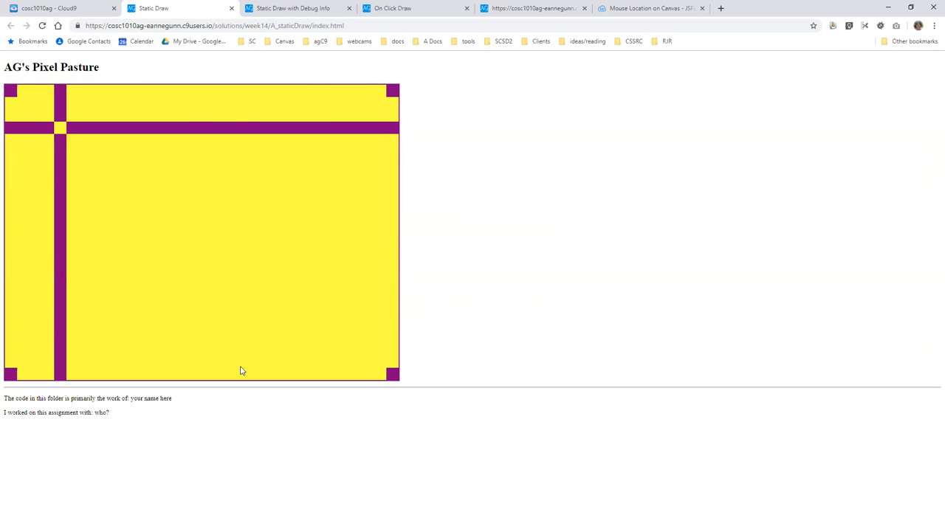
pyautogui.moveTo(13, 99)
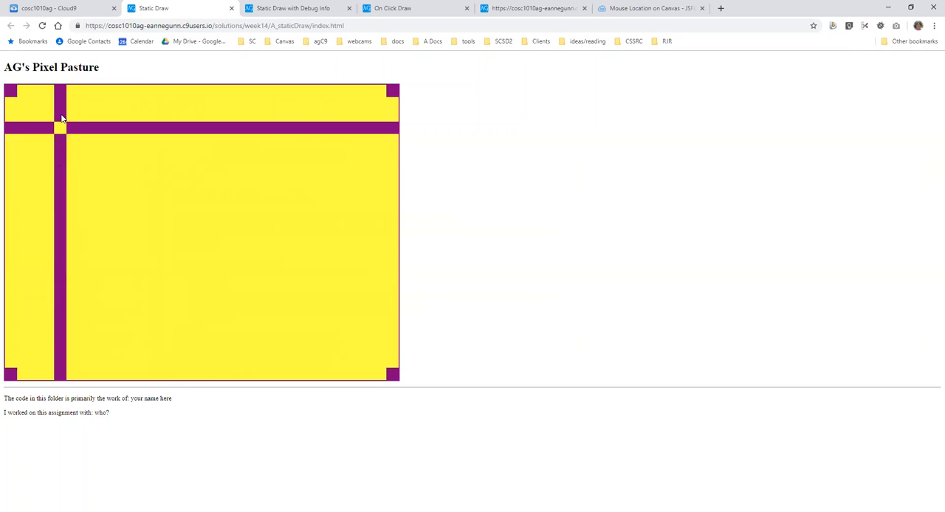
pyautogui.moveTo(62, 132)
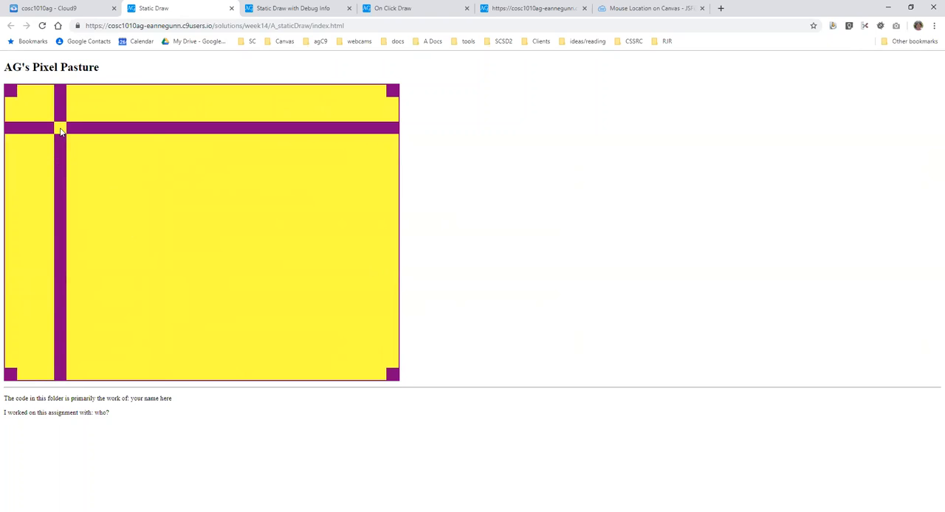
pyautogui.moveTo(43, 122)
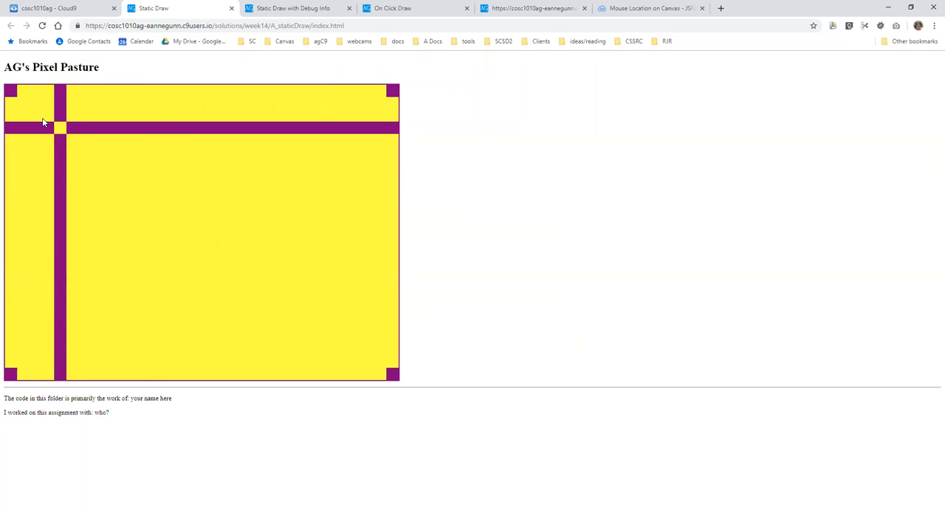
pyautogui.moveTo(46, 133)
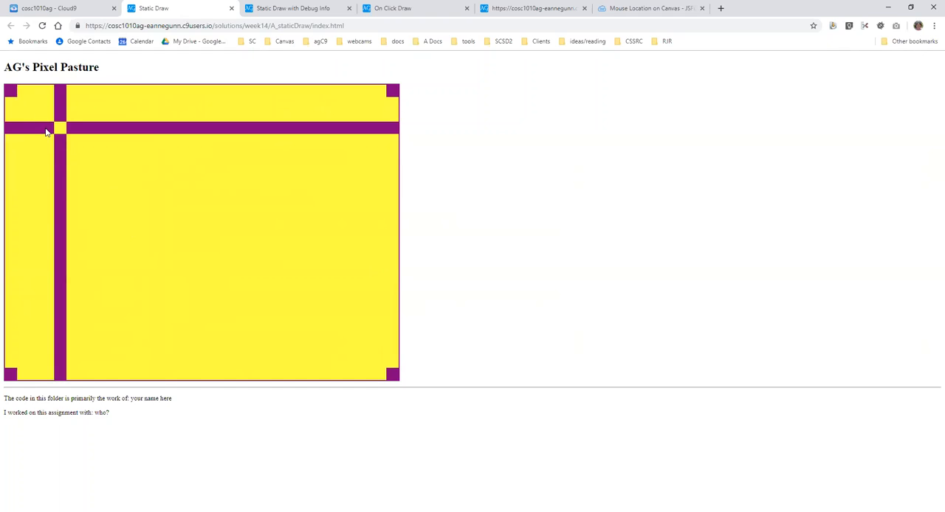
pyautogui.moveTo(63, 129)
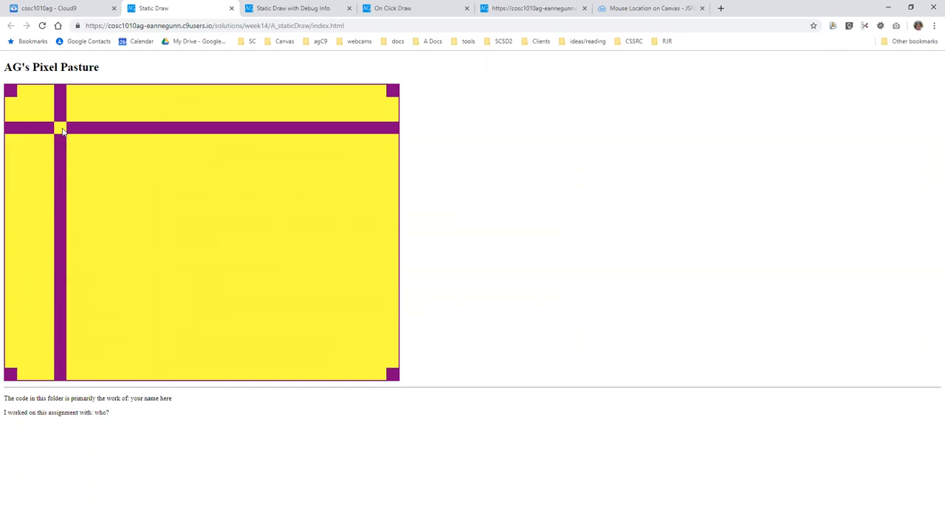
# Switch to the debug version of AG's Pixel Pasture with its coordinate-labelled grid
pyautogui.click(296, 8)
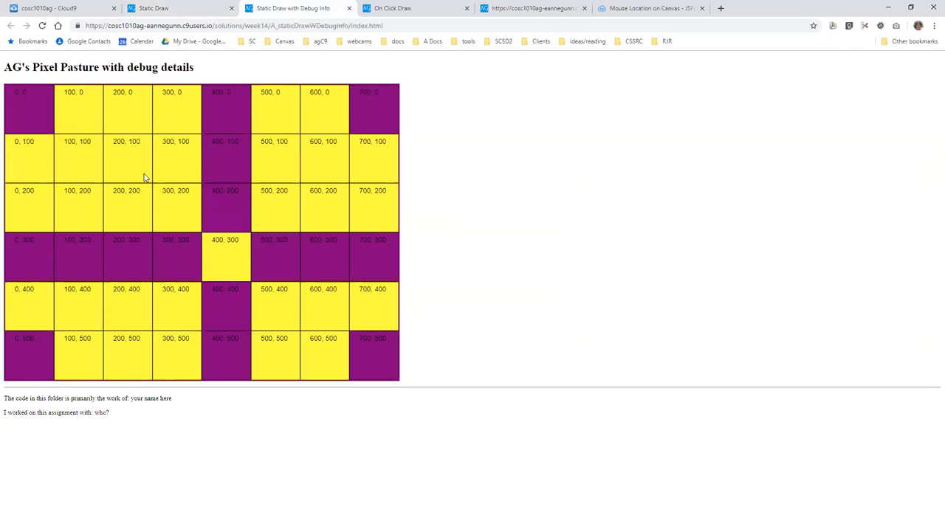
pyautogui.moveTo(43, 119)
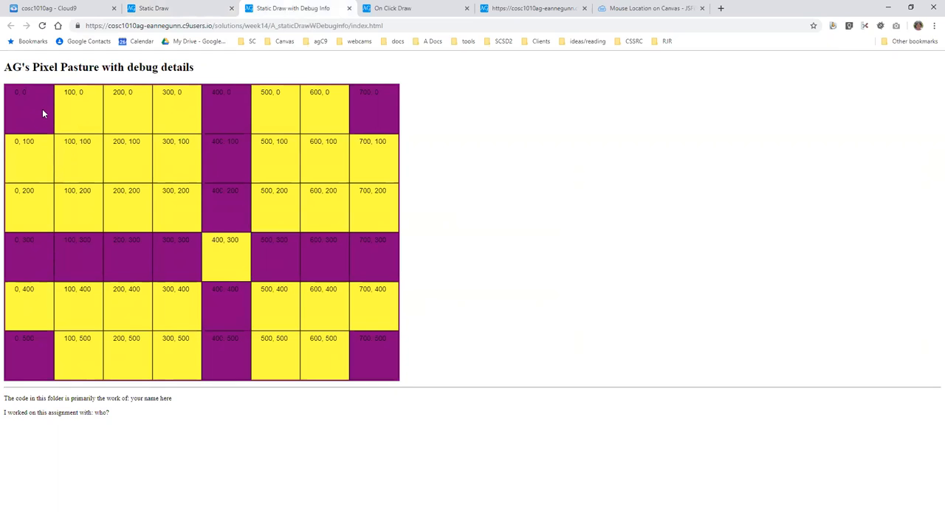
pyautogui.moveTo(72, 114)
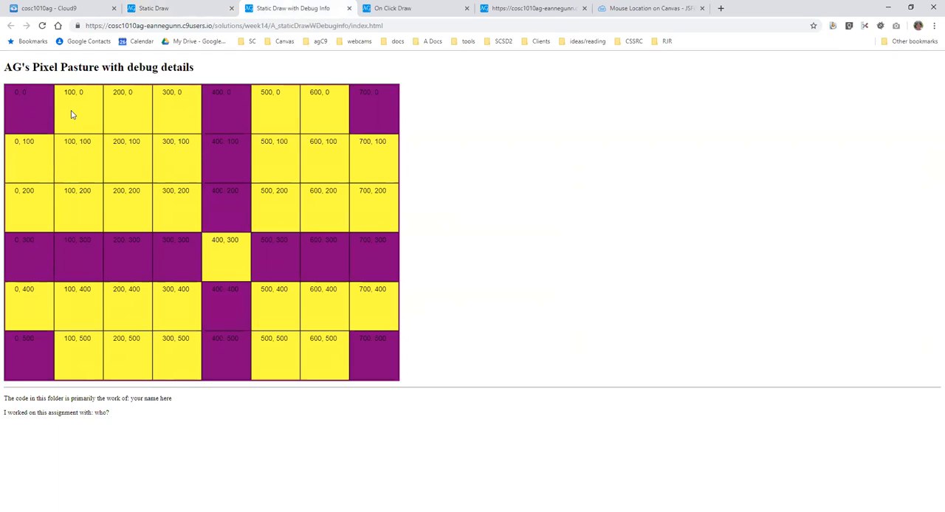
pyautogui.moveTo(354, 111)
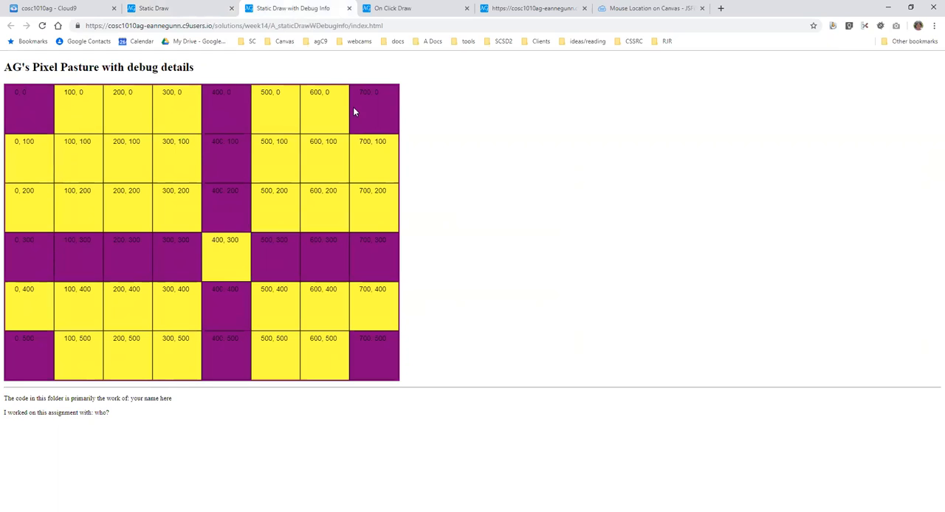
pyautogui.moveTo(105, 114)
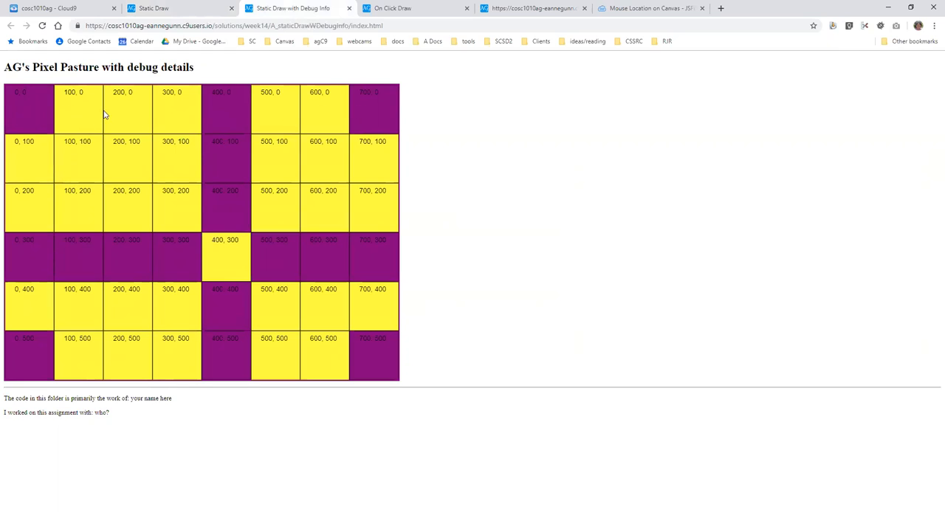
pyautogui.moveTo(378, 113)
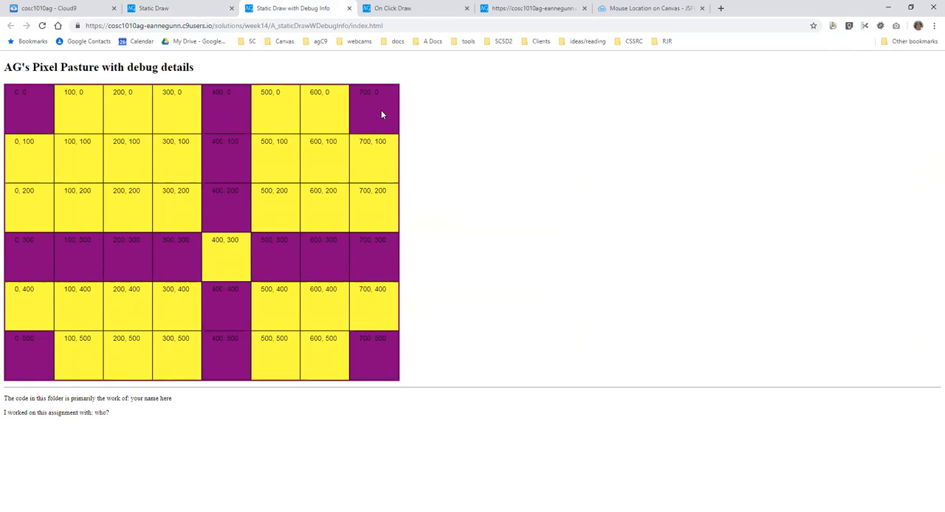
pyautogui.moveTo(23, 110)
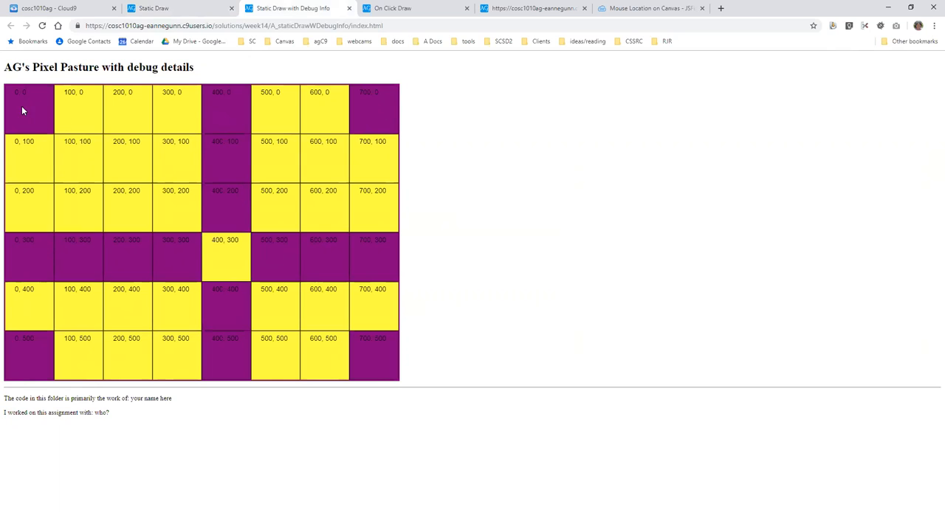
pyautogui.moveTo(22, 98)
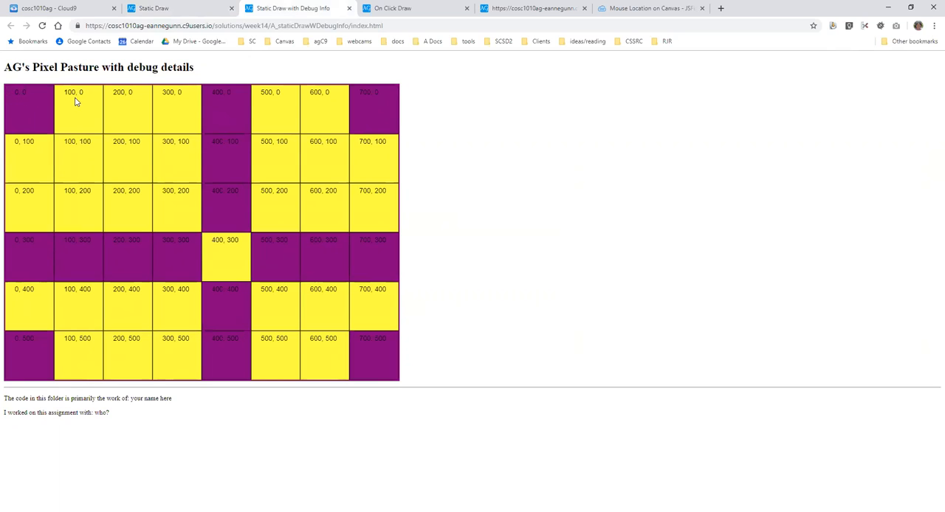
pyautogui.moveTo(87, 116)
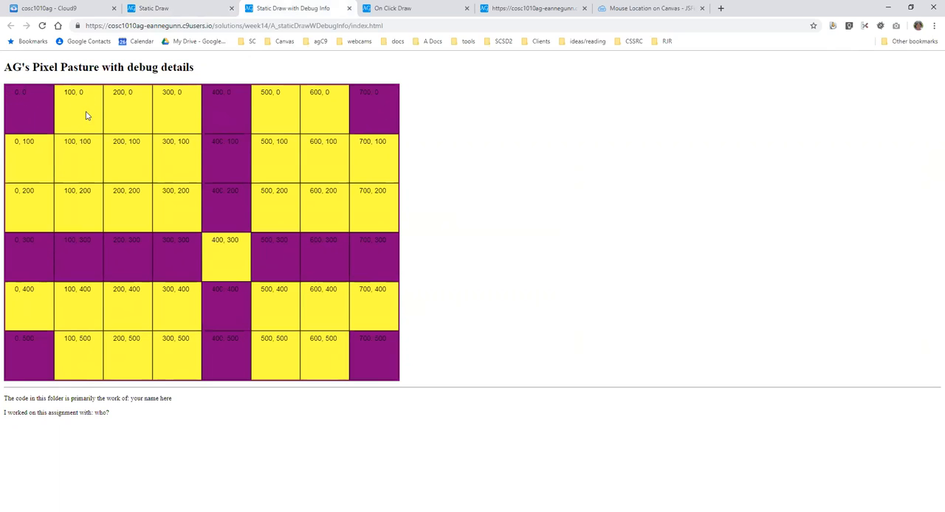
pyautogui.moveTo(288, 133)
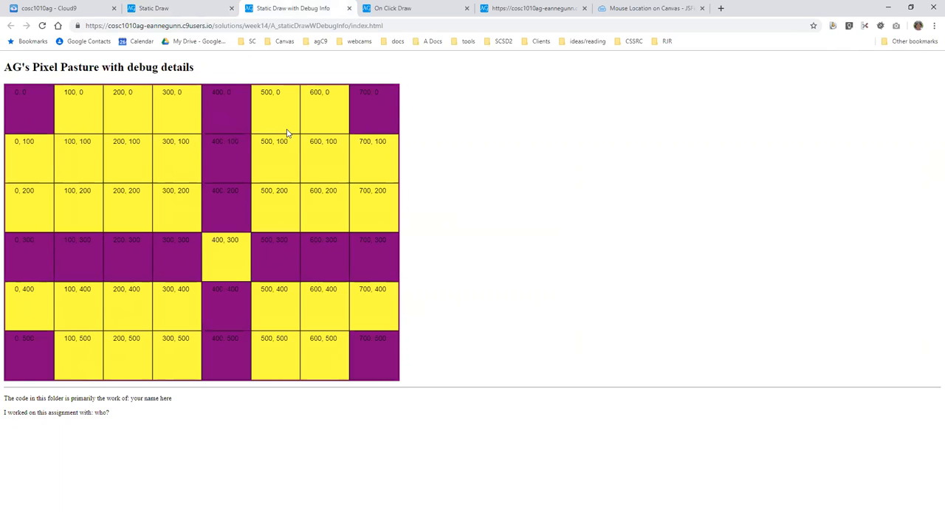
pyautogui.moveTo(32, 127)
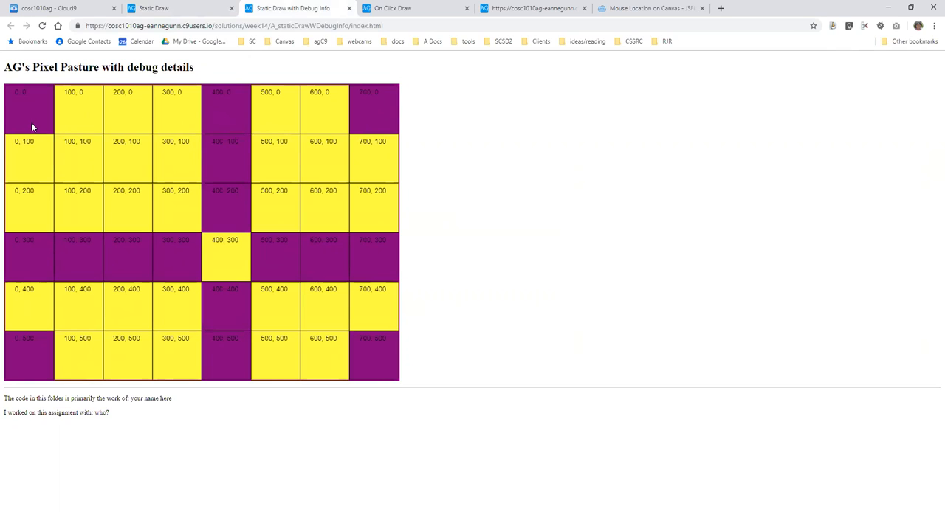
pyautogui.moveTo(108, 114)
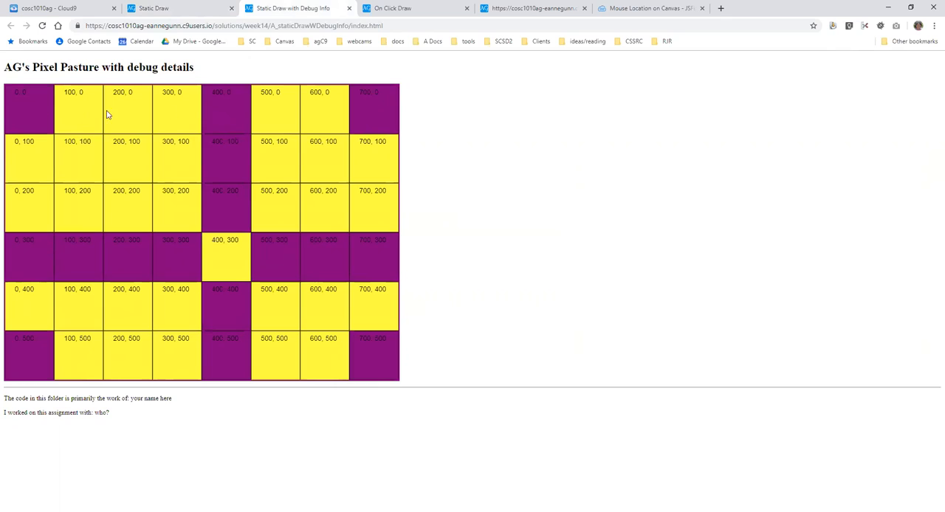
pyautogui.moveTo(378, 118)
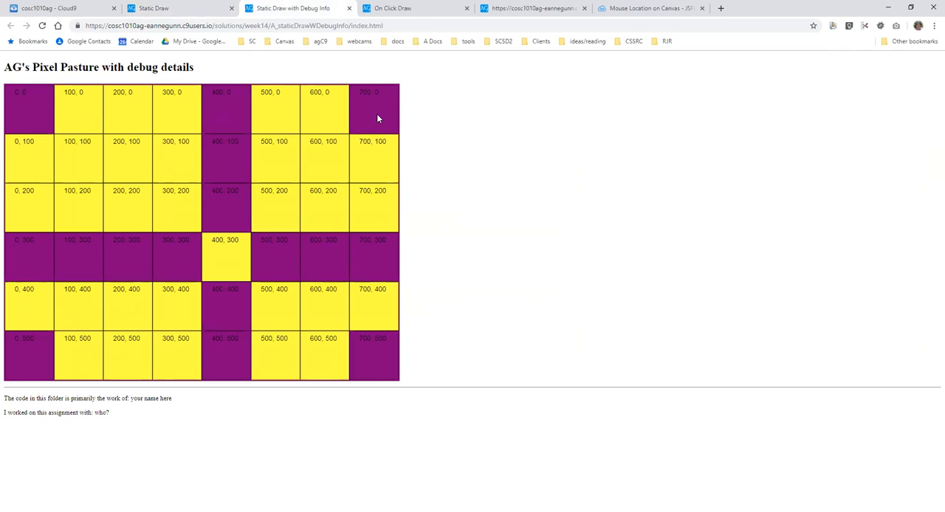
pyautogui.moveTo(81, 115)
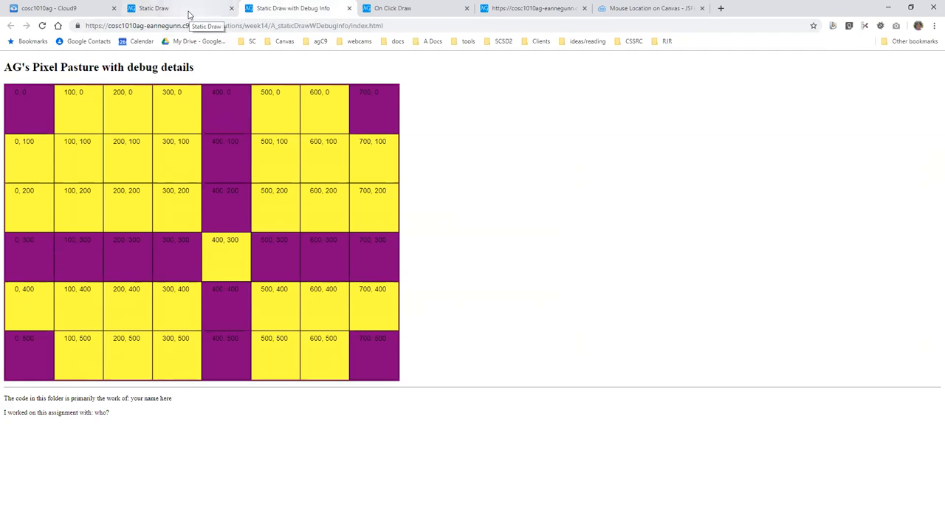
# Flip between Static Draw and the debug page, then land on the On Click Draw page
pyautogui.click(154, 8)
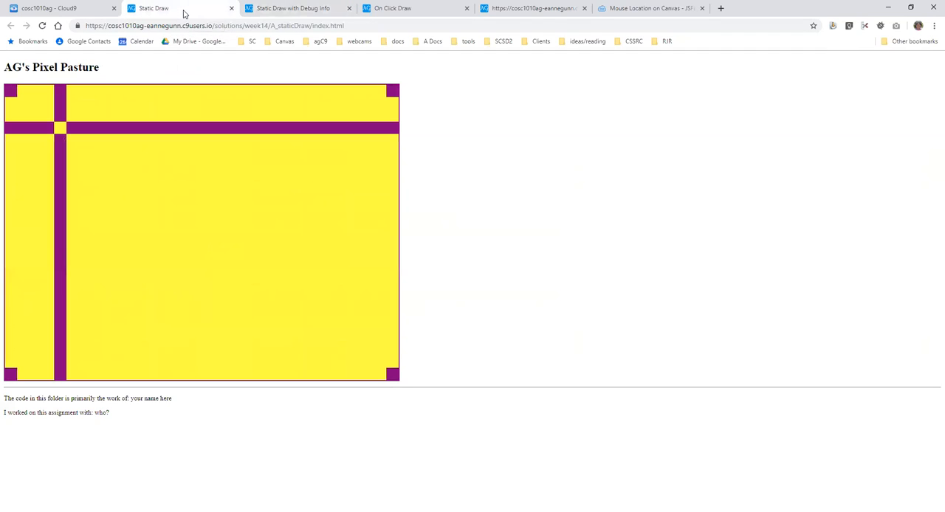
pyautogui.click(295, 8)
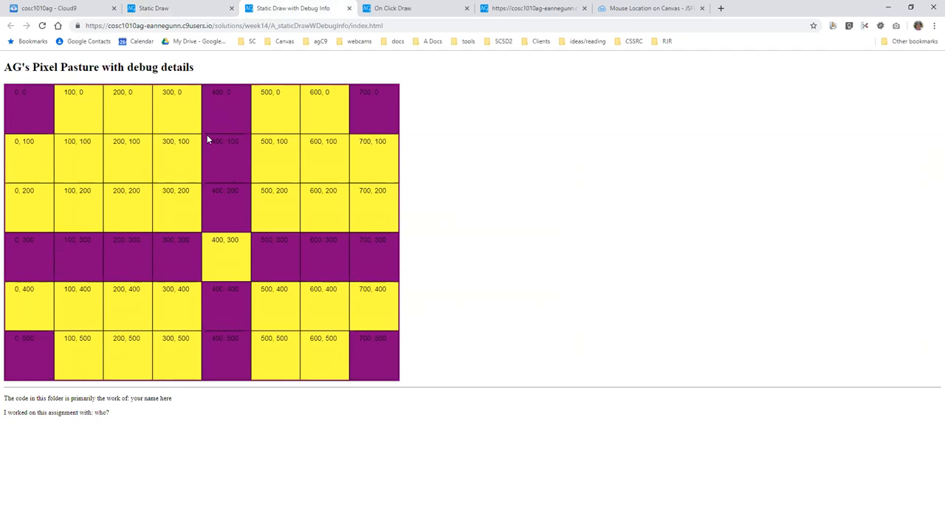
pyautogui.moveTo(164, 119)
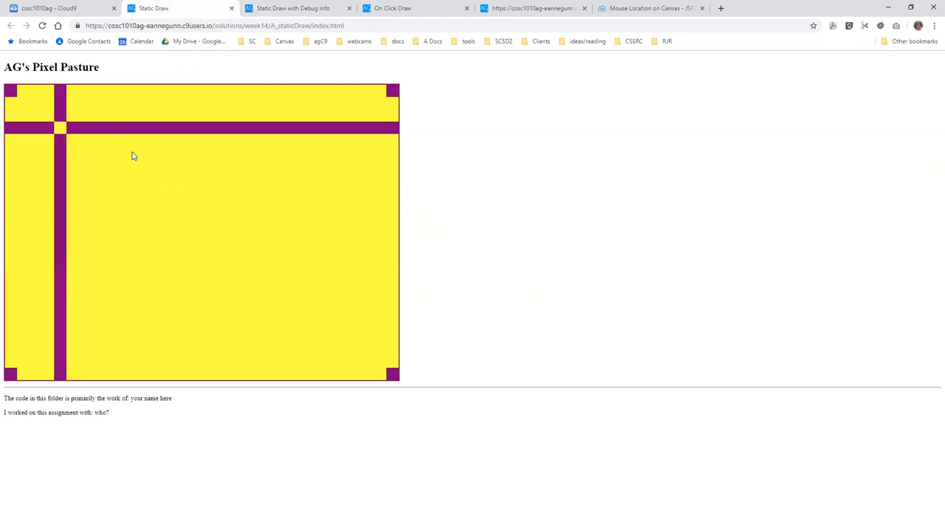
pyautogui.moveTo(415, 8)
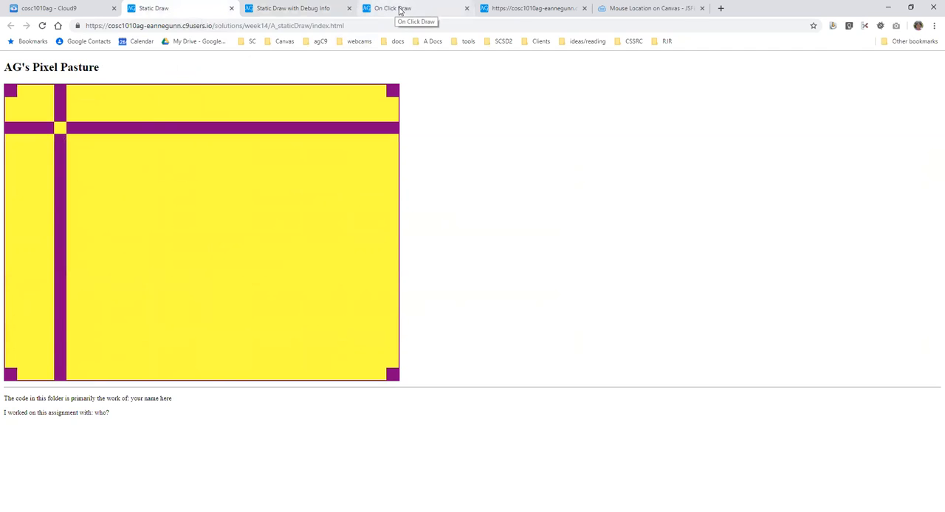
pyautogui.moveTo(218, 155)
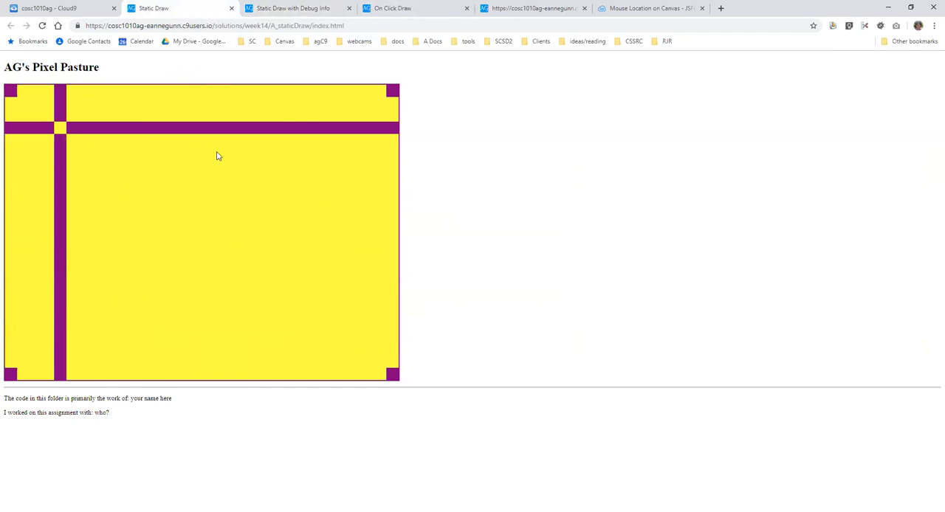
pyautogui.click(392, 8)
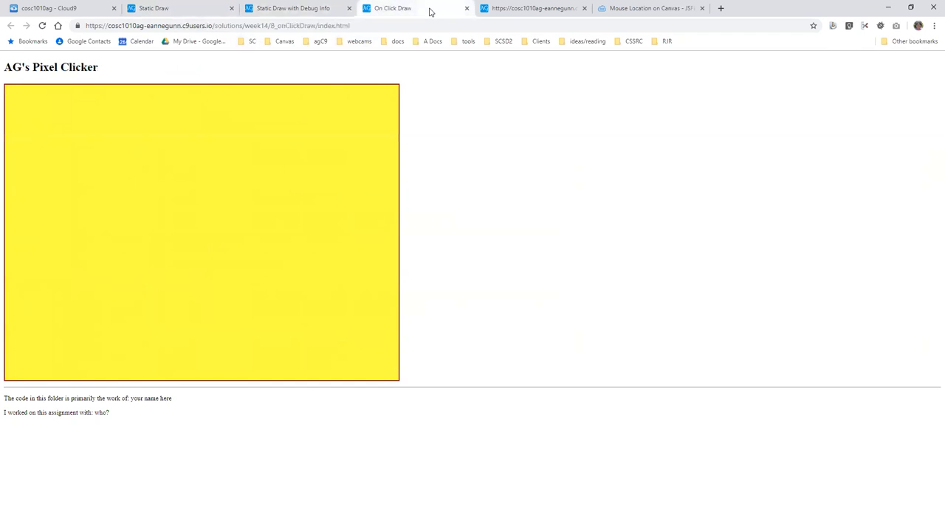
pyautogui.moveTo(372, 72)
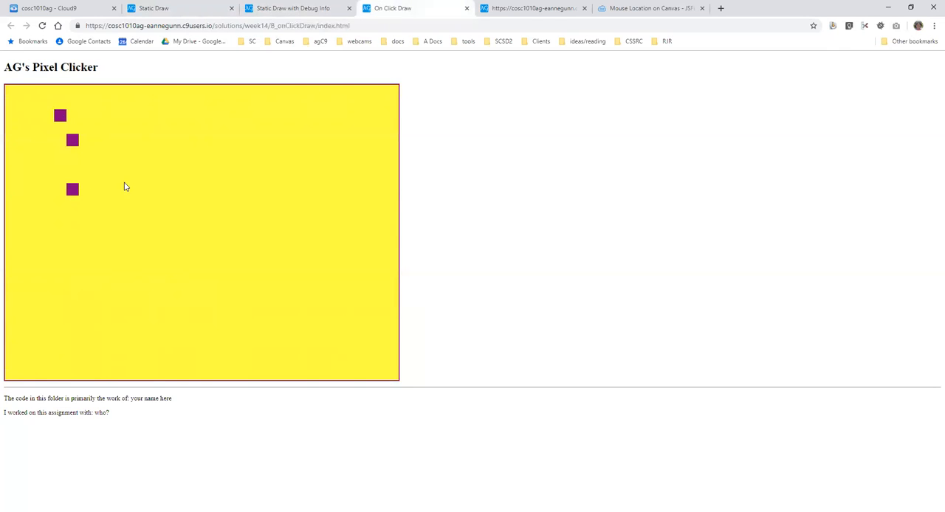
# Colour canvas pixels purple to complete a small ring on the Pixel Clicker
pyautogui.click(201, 201)
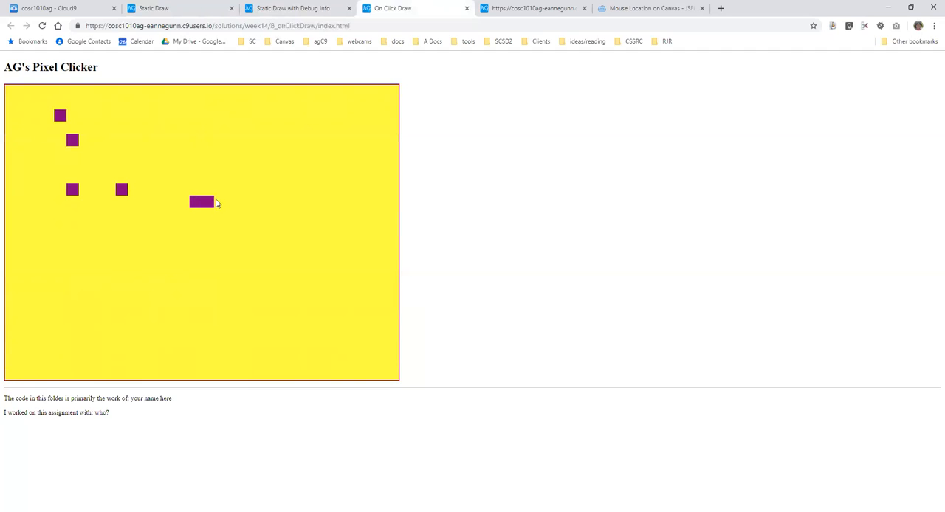
pyautogui.click(233, 214)
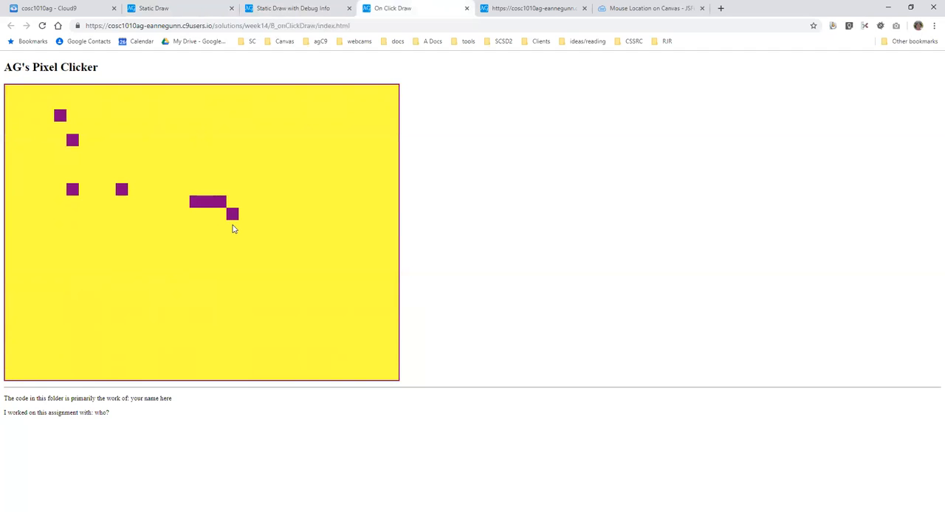
pyautogui.click(218, 251)
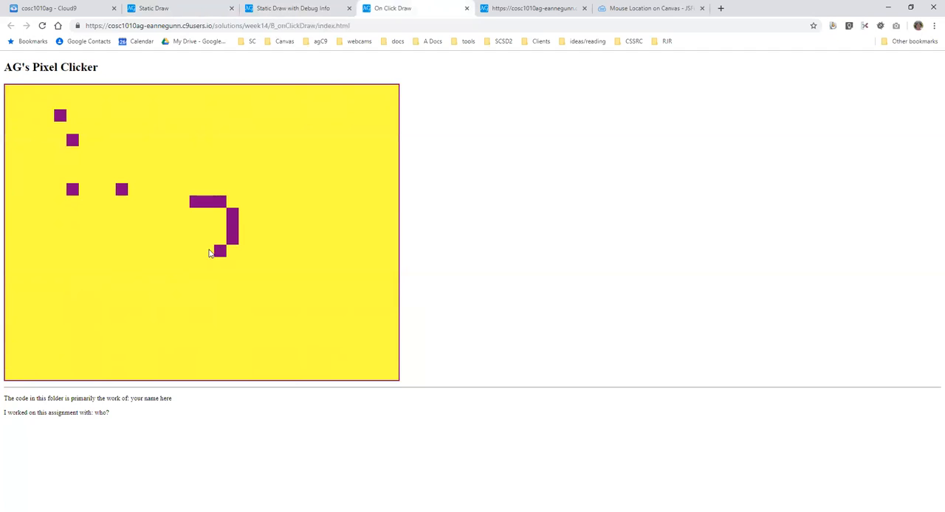
pyautogui.click(183, 238)
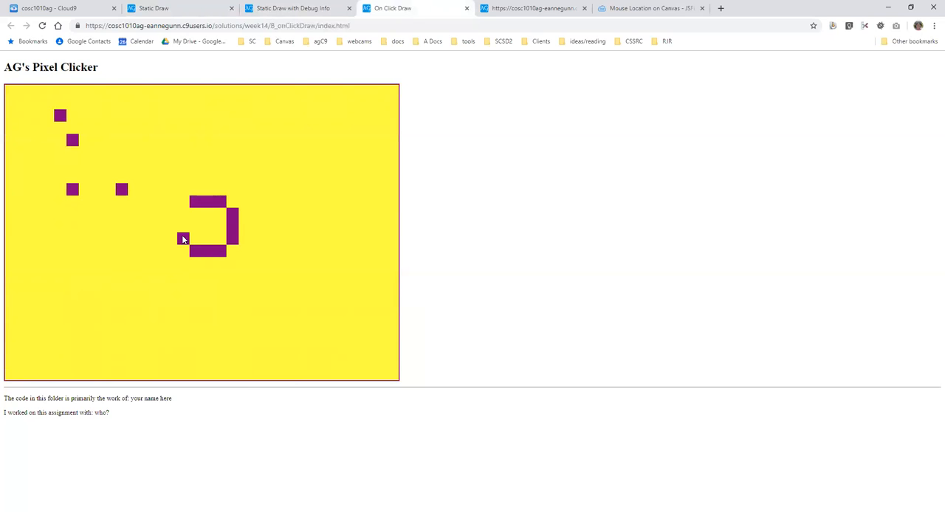
pyautogui.click(183, 225)
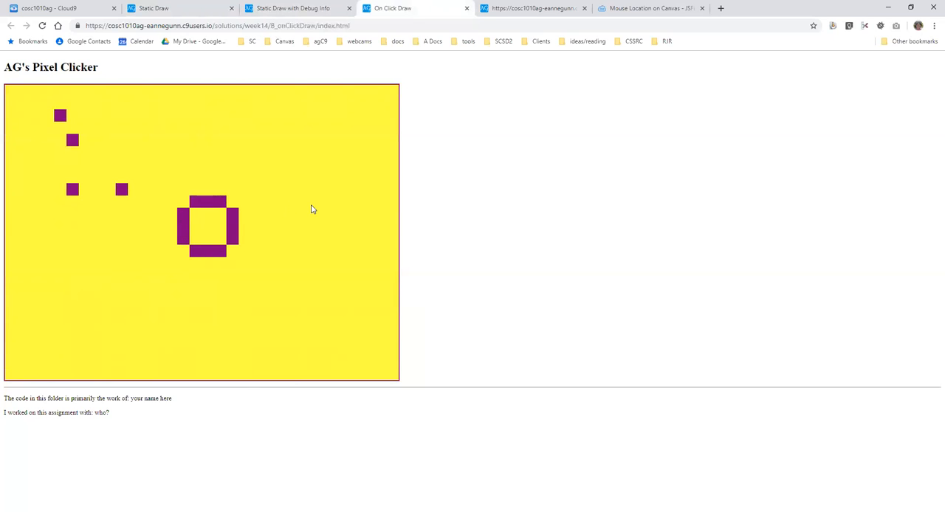
pyautogui.moveTo(273, 215)
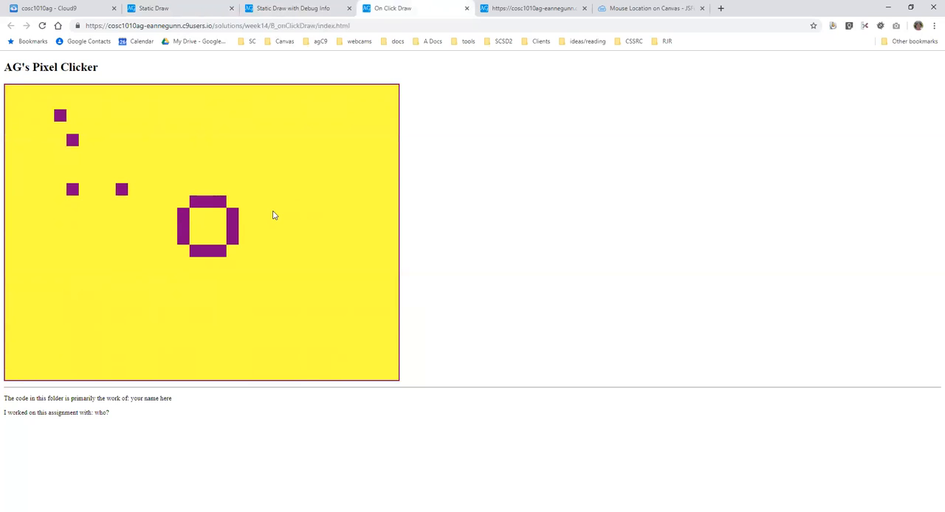
pyautogui.moveTo(268, 205)
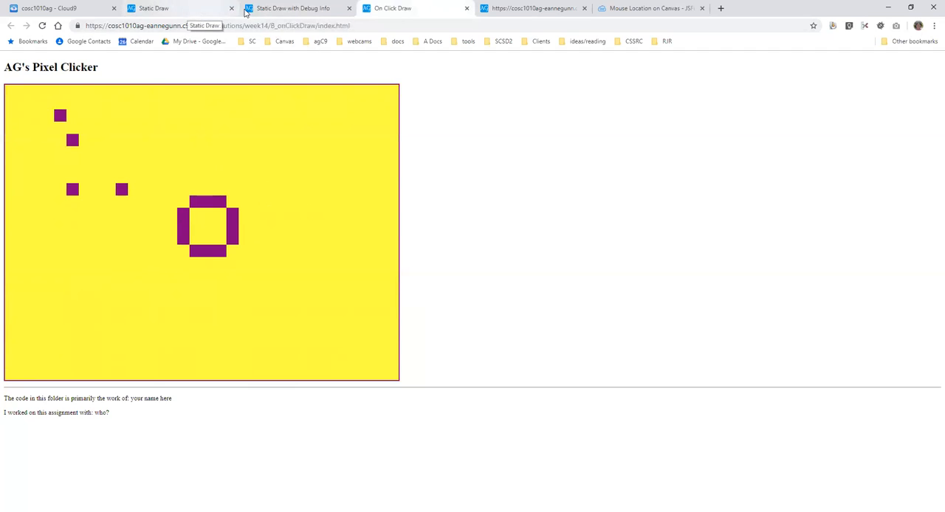
# Glance at the debug grid and return to the On Click Draw page
pyautogui.click(295, 9)
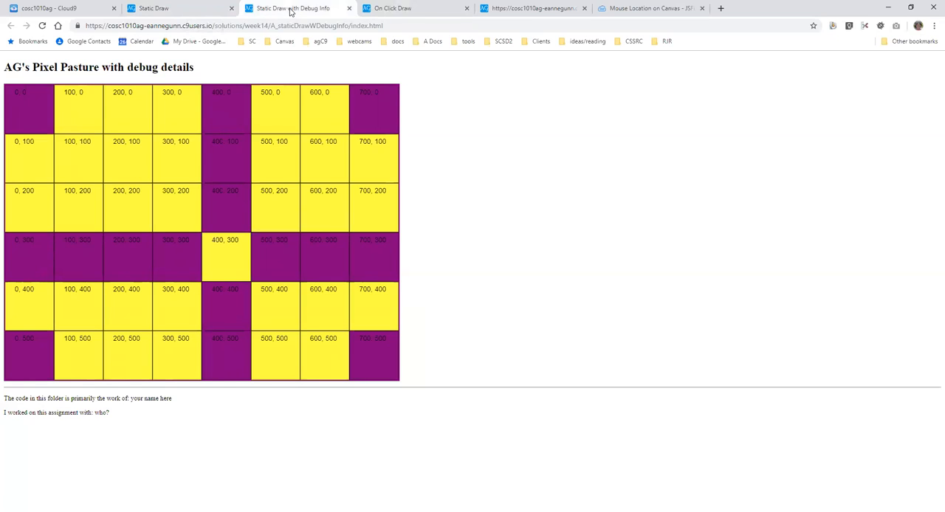
pyautogui.moveTo(295, 10)
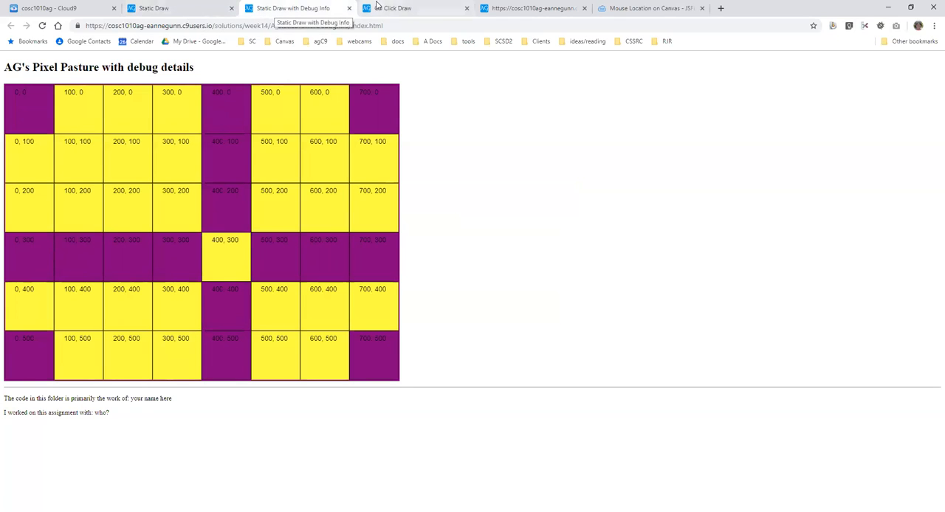
pyautogui.click(417, 8)
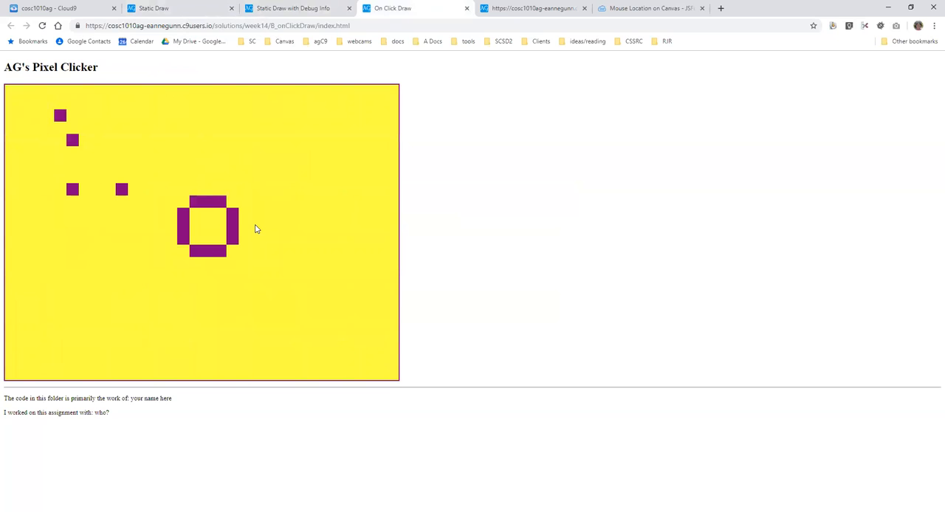
pyautogui.moveTo(532, 8)
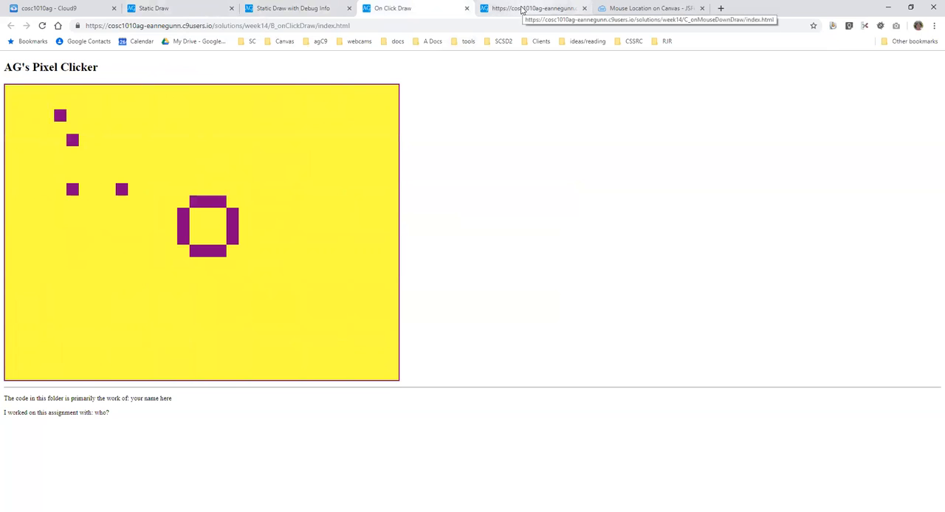
# On the Mouse Pen page, drag out a purple box outline and close its gap
pyautogui.click(533, 8)
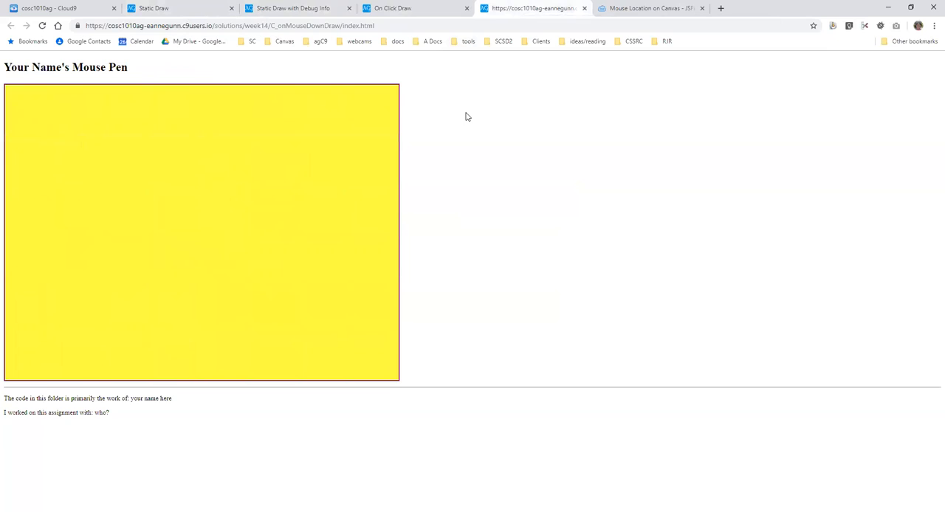
pyautogui.moveTo(175, 235)
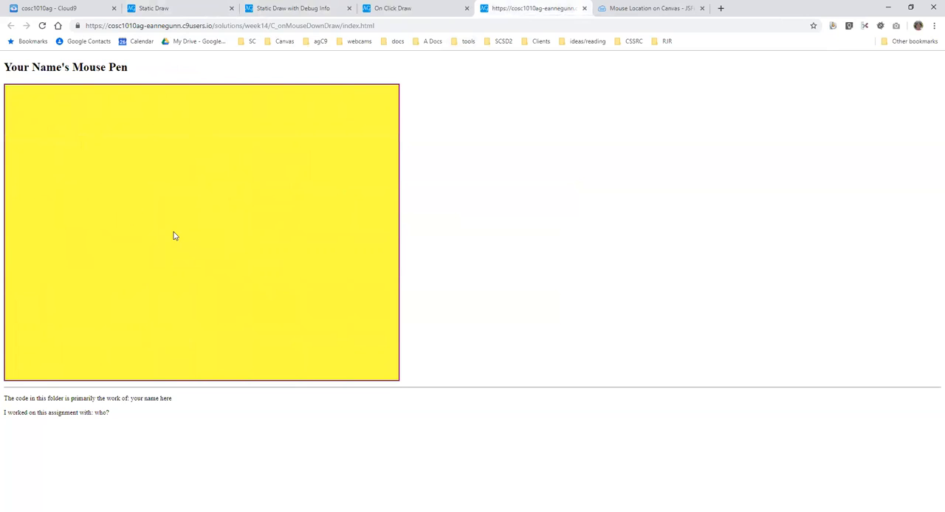
pyautogui.moveTo(208, 131)
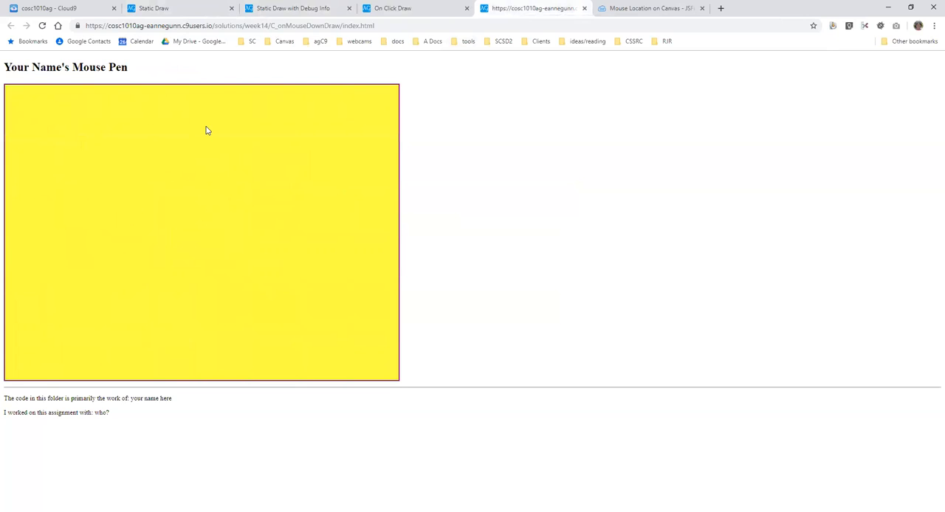
pyautogui.moveTo(209, 128); pyautogui.dragTo(126, 259)
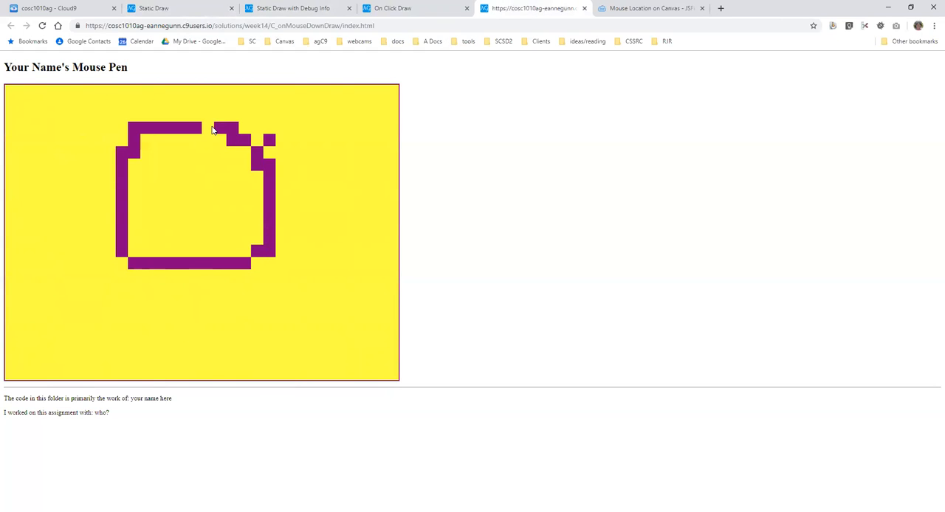
pyautogui.click(214, 130)
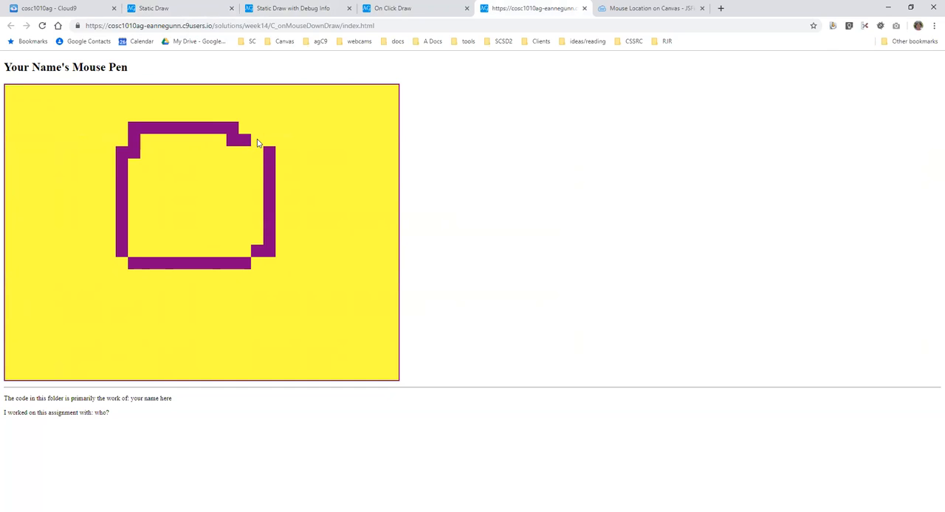
pyautogui.moveTo(270, 144)
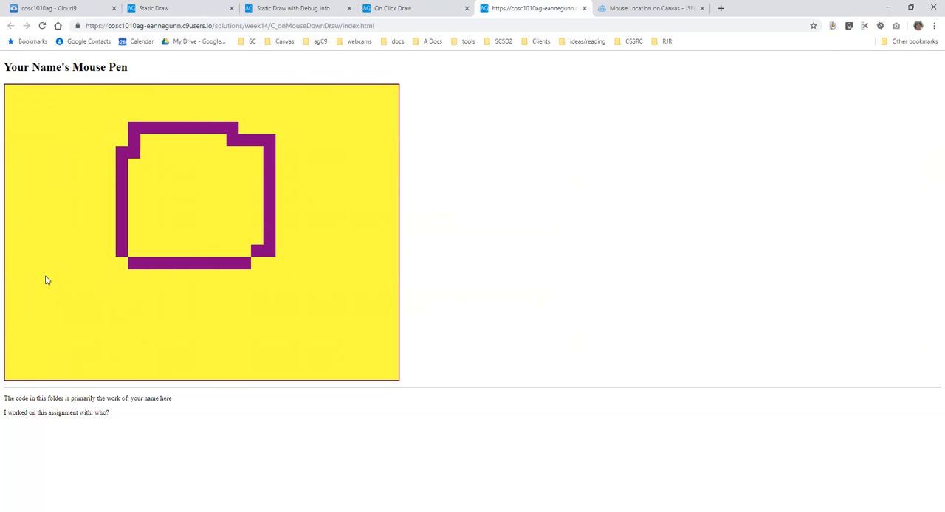
# Draw a large purple loop enclosing the box
pyautogui.click(48, 282)
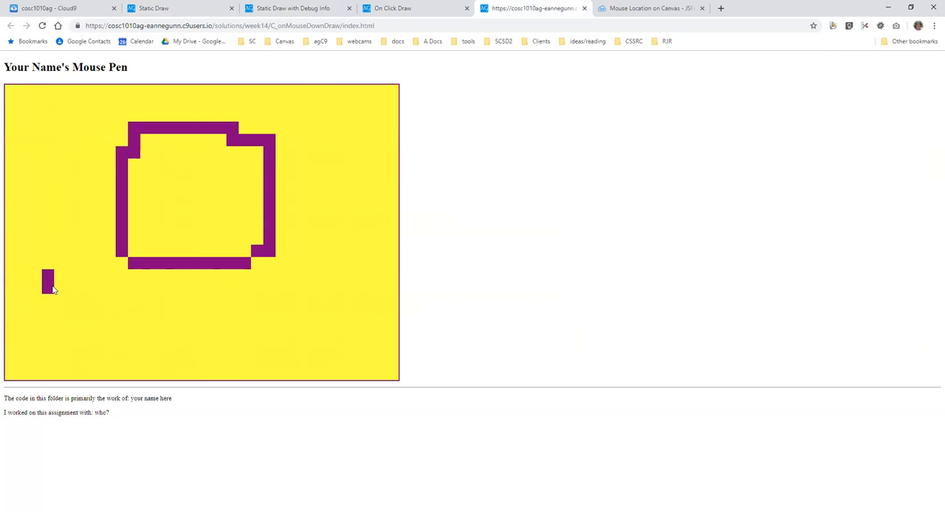
pyautogui.moveTo(48, 284); pyautogui.dragTo(242, 338)
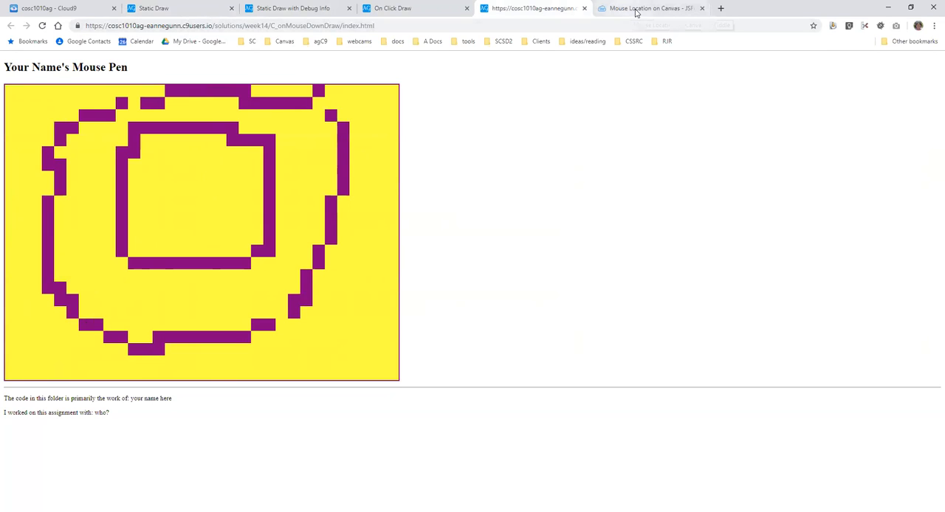
# Open the Mouse Location on Canvas fiddle and its editor settings
pyautogui.click(650, 8)
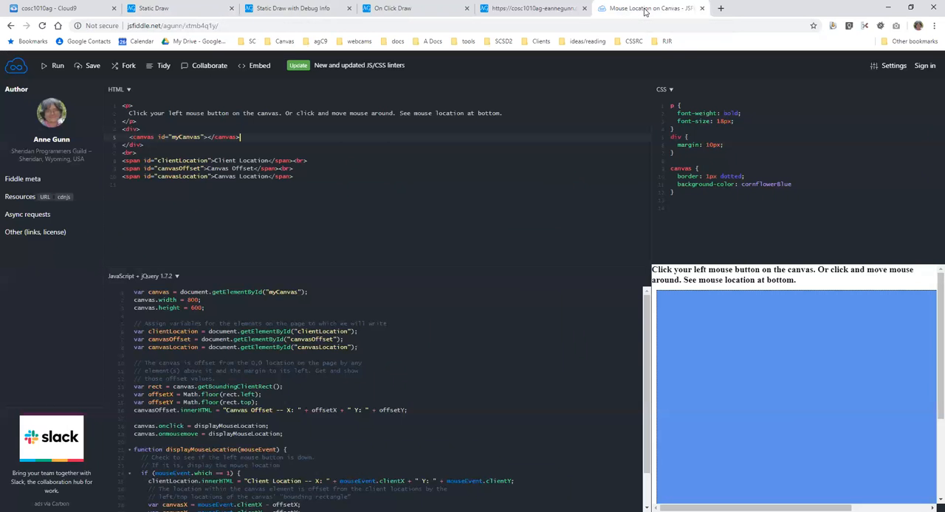
pyautogui.moveTo(442, 200)
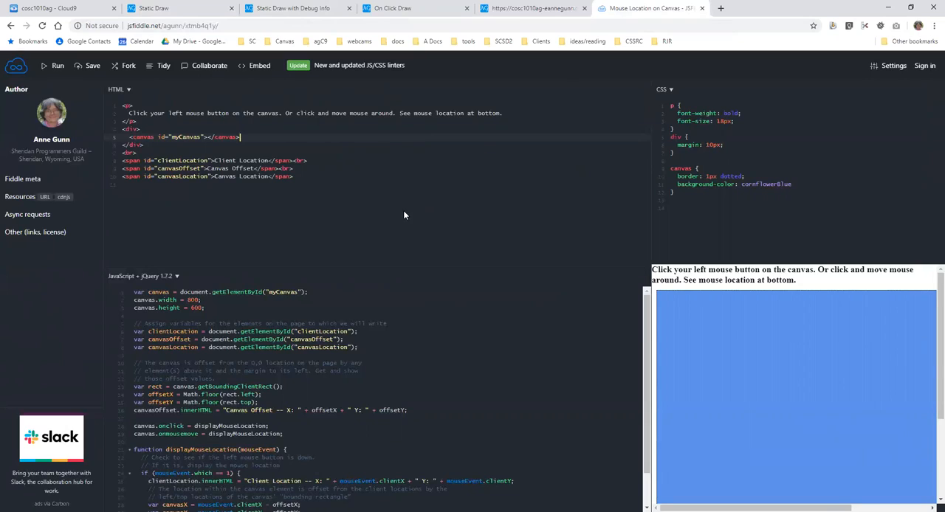
pyautogui.moveTo(373, 249)
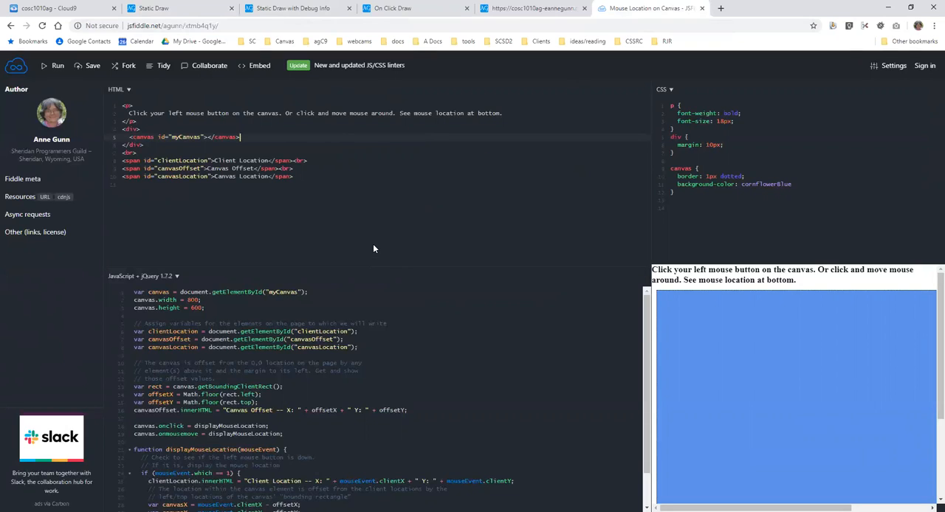
pyautogui.moveTo(399, 276)
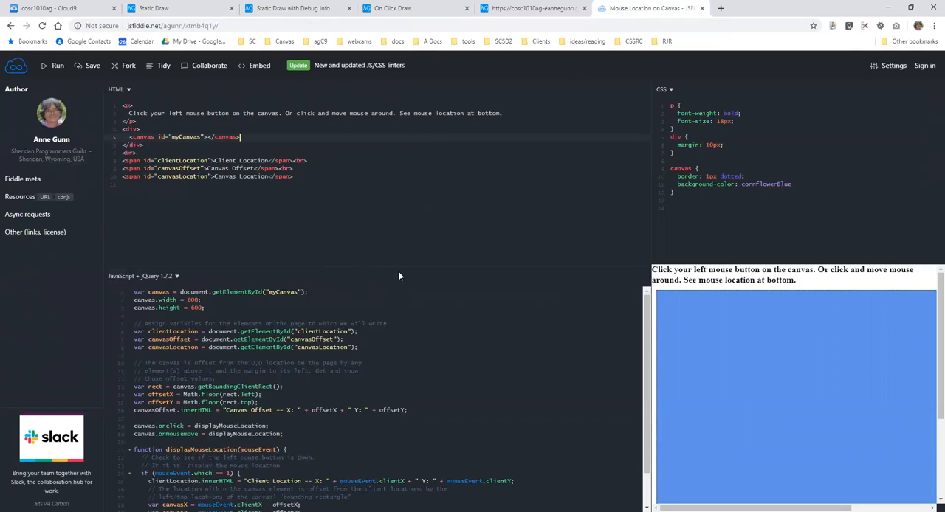
pyautogui.moveTo(393, 243)
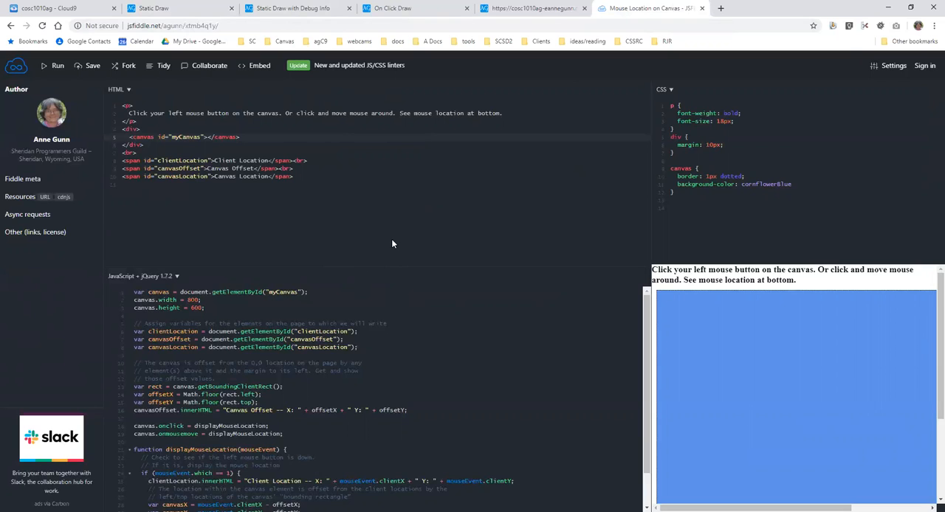
pyautogui.moveTo(894, 65)
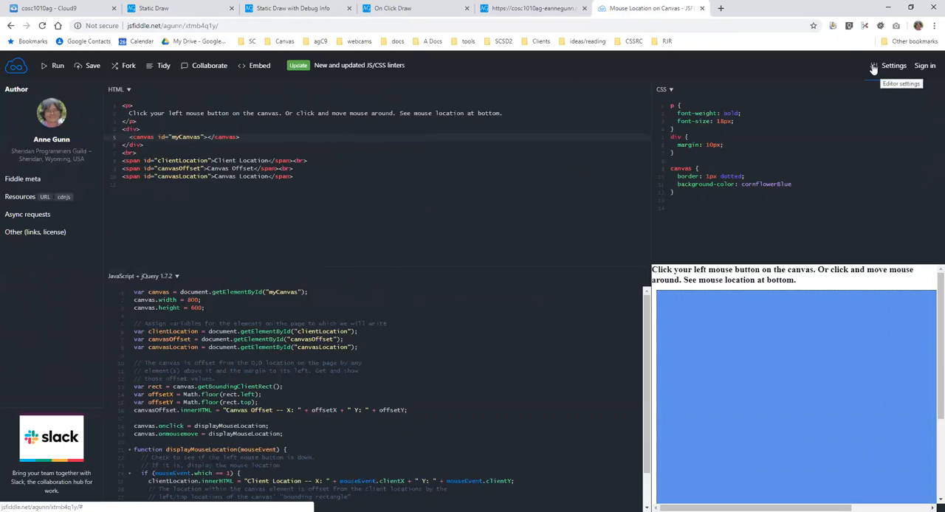
pyautogui.click(893, 65)
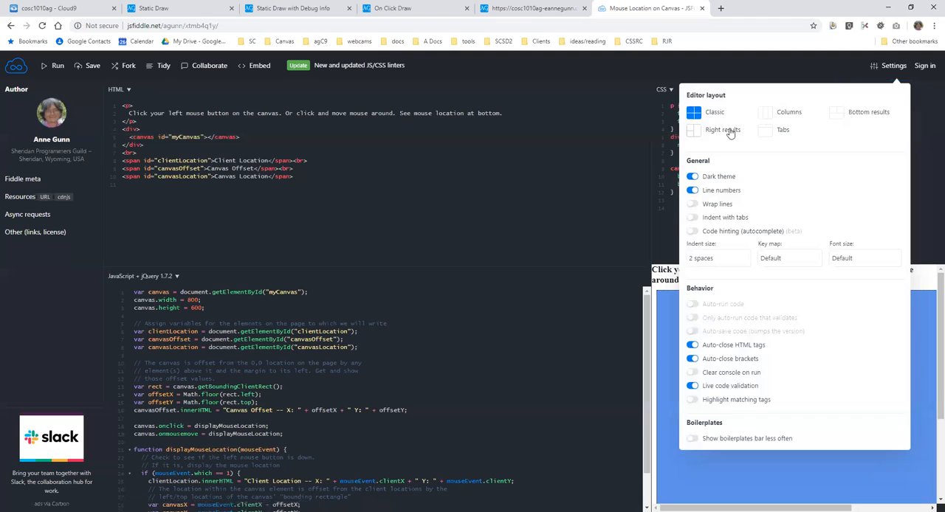
# Choose the Right results layout so the blue canvas sits beside the code
pyautogui.click(693, 129)
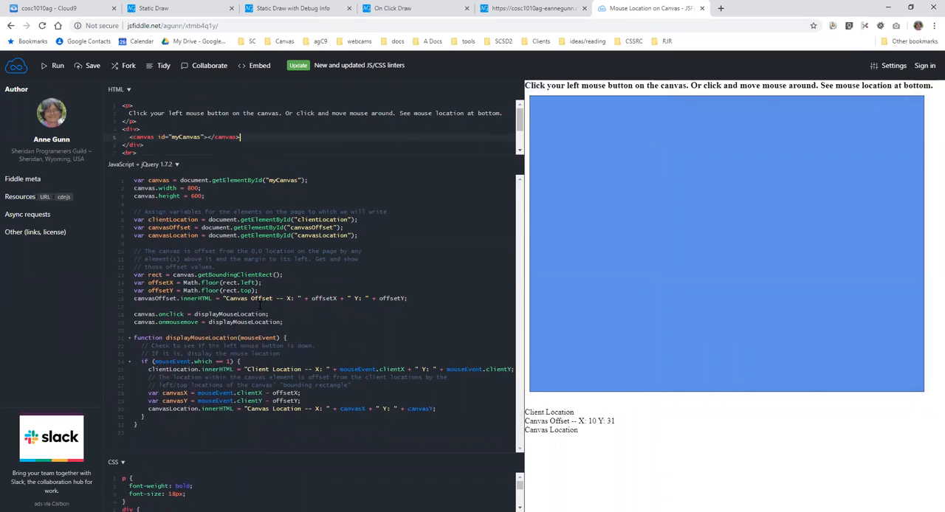
pyautogui.moveTo(694, 155)
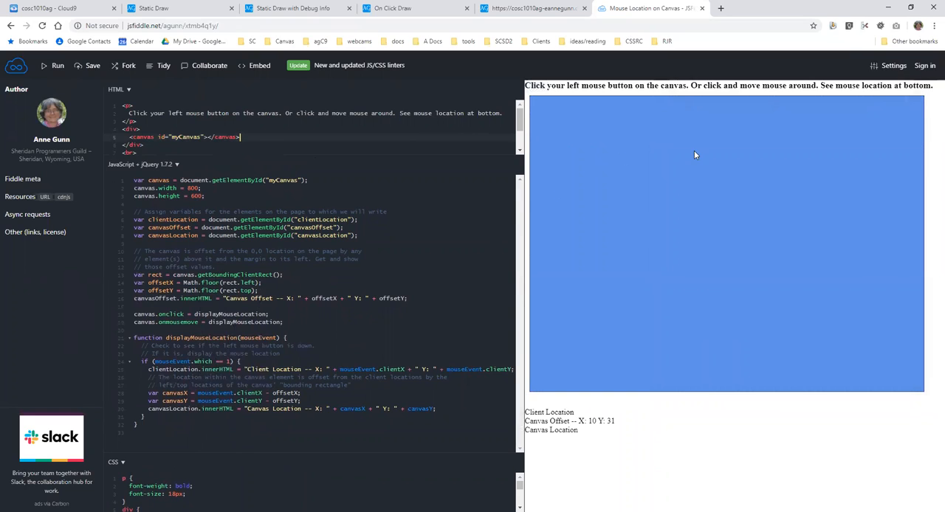
pyautogui.moveTo(672, 205)
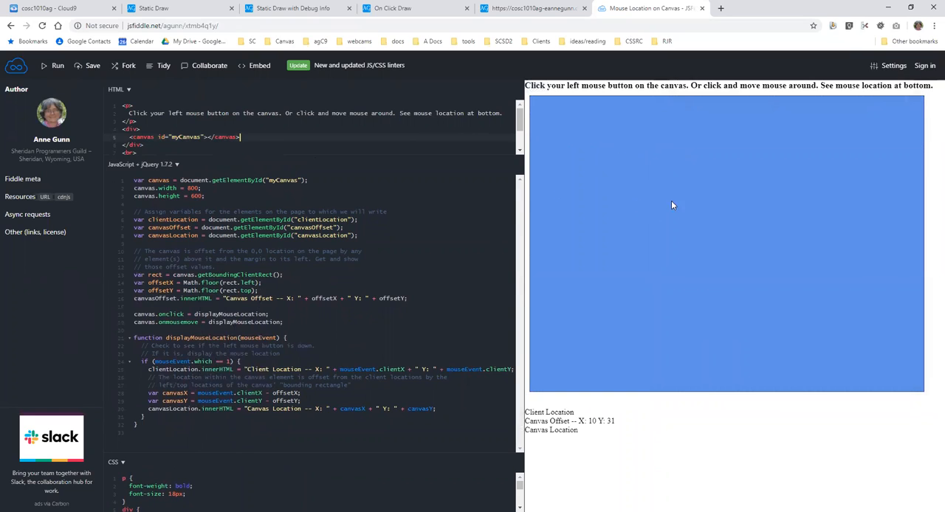
pyautogui.moveTo(670, 188)
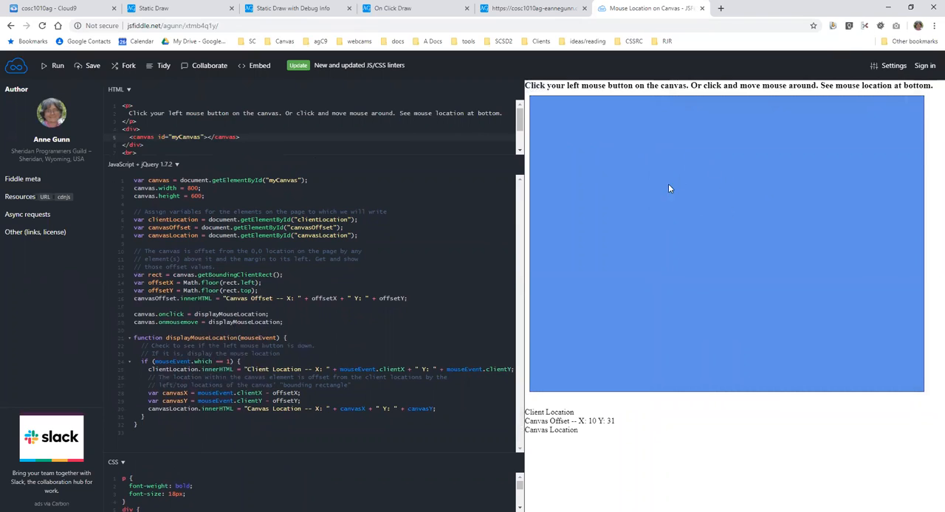
pyautogui.moveTo(653, 192)
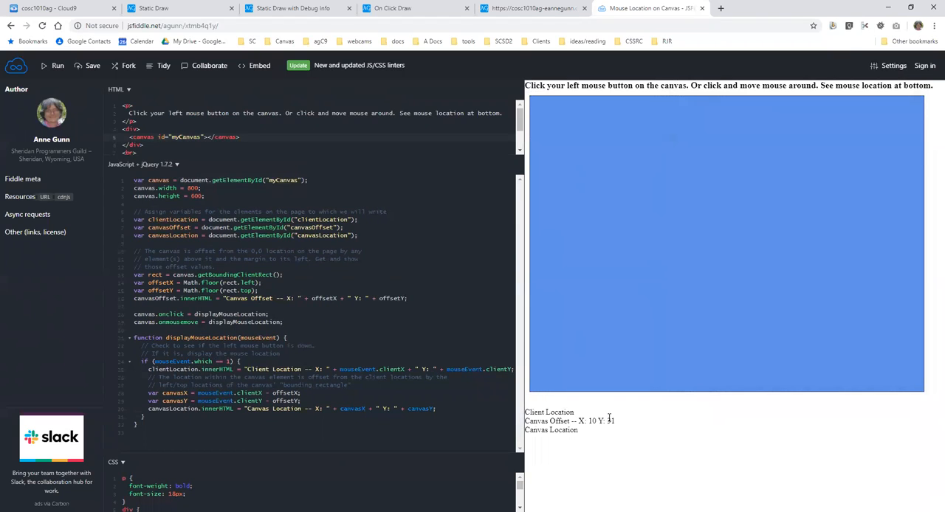
pyautogui.moveTo(706, 167)
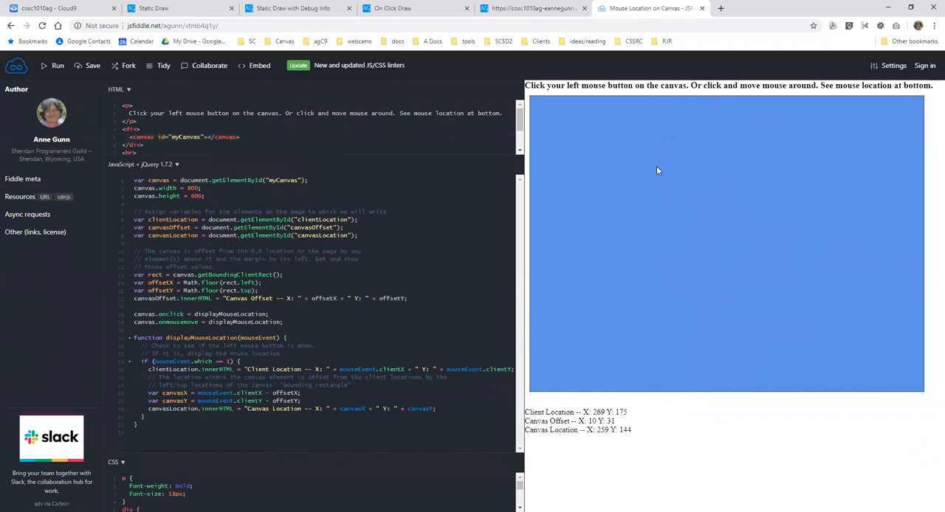
pyautogui.moveTo(627, 209)
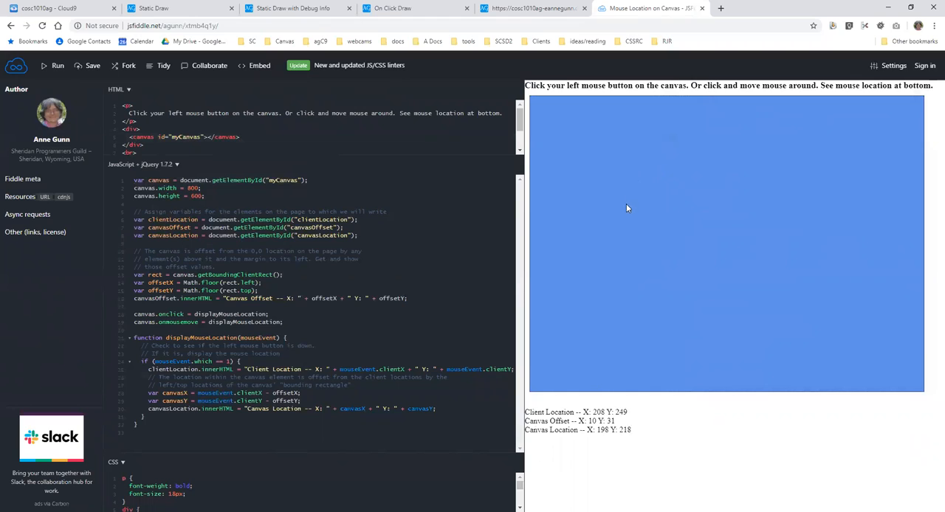
pyautogui.moveTo(674, 255)
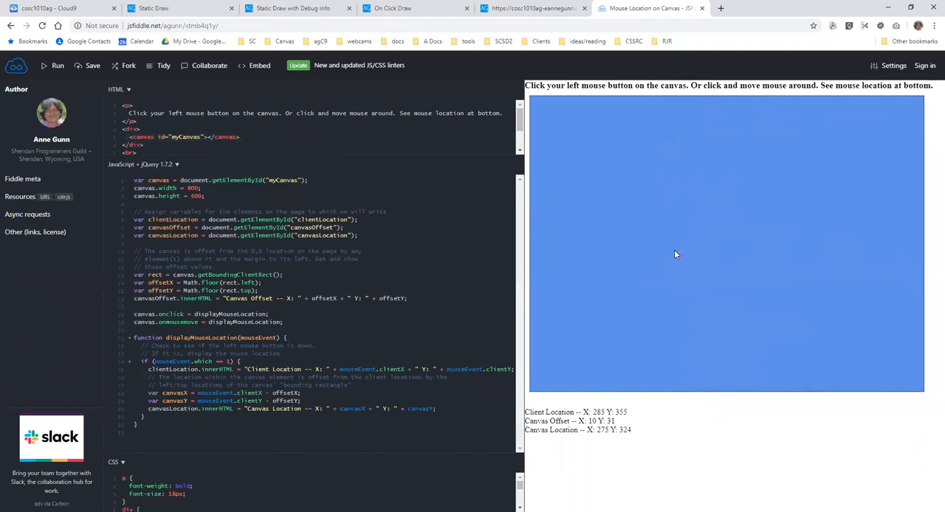
pyautogui.moveTo(619, 376)
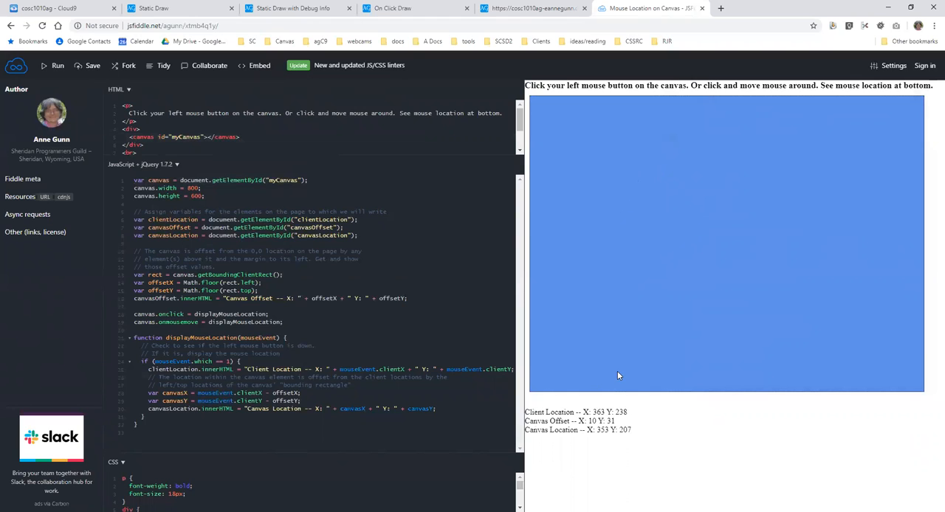
pyautogui.moveTo(619, 424)
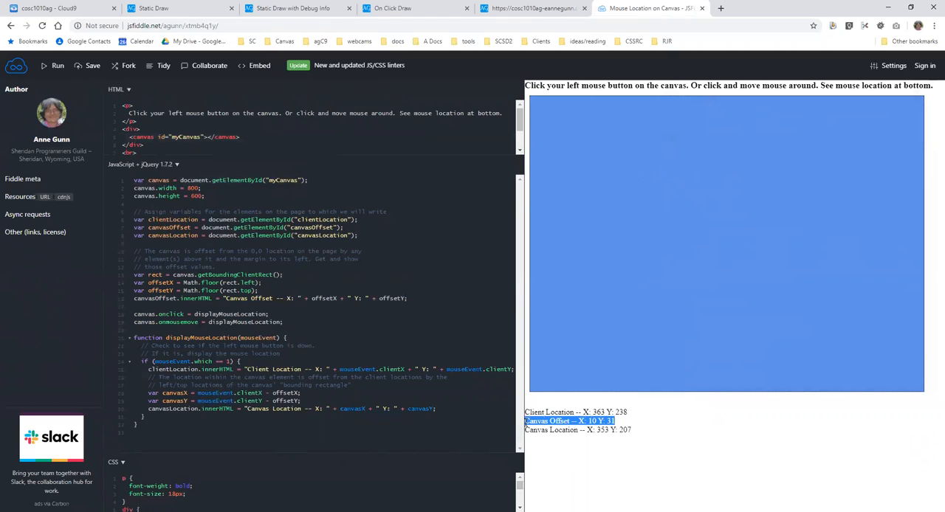
pyautogui.moveTo(533, 100)
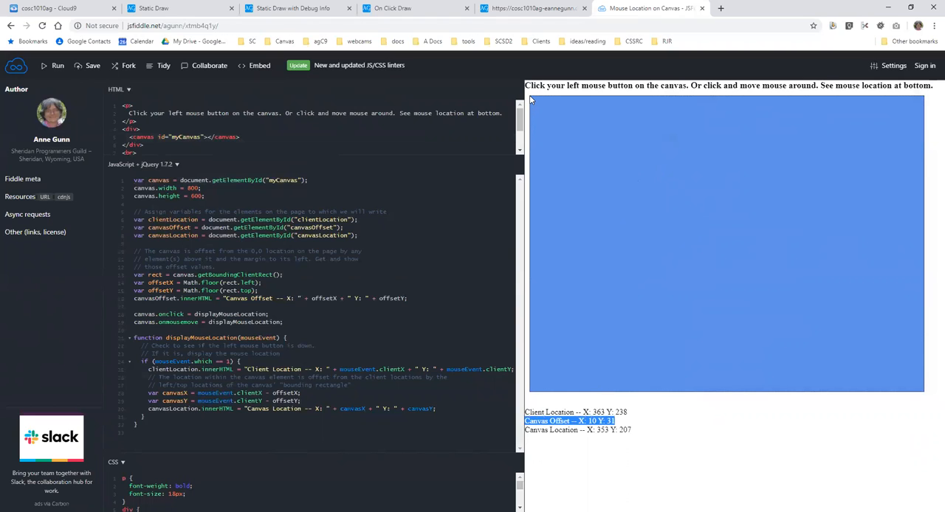
pyautogui.moveTo(666, 195)
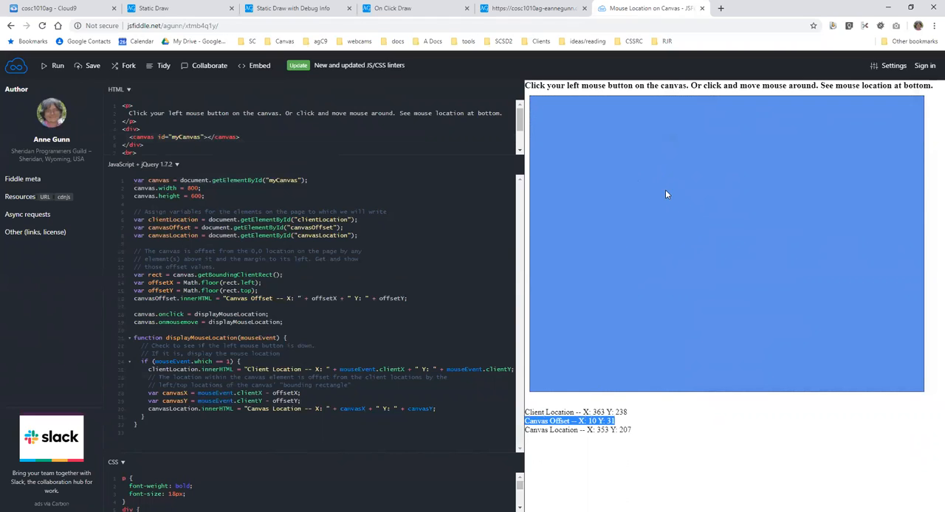
pyautogui.moveTo(671, 419)
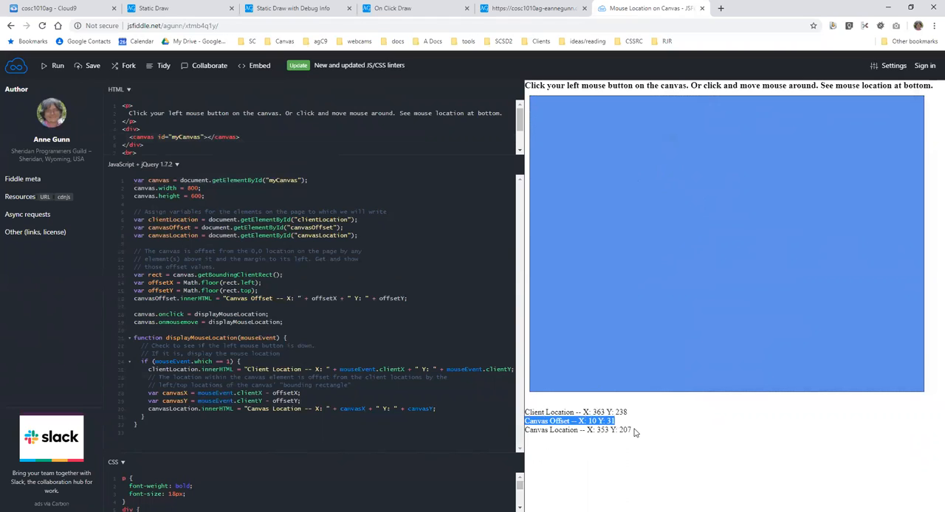
pyautogui.moveTo(682, 216)
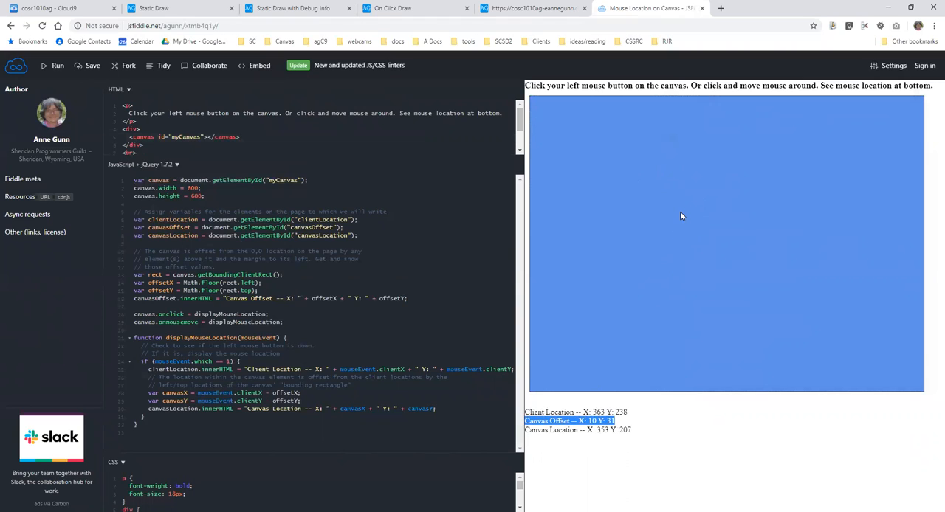
pyautogui.moveTo(692, 194)
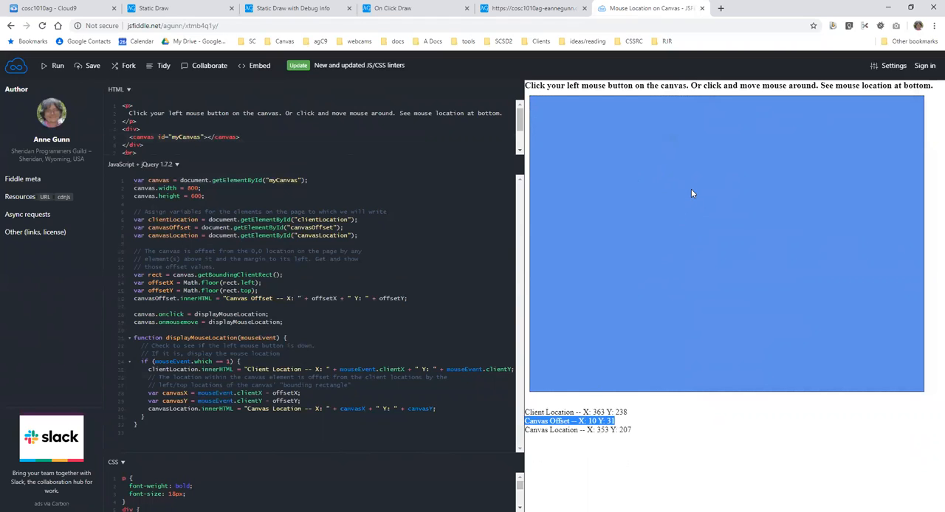
pyautogui.moveTo(682, 186)
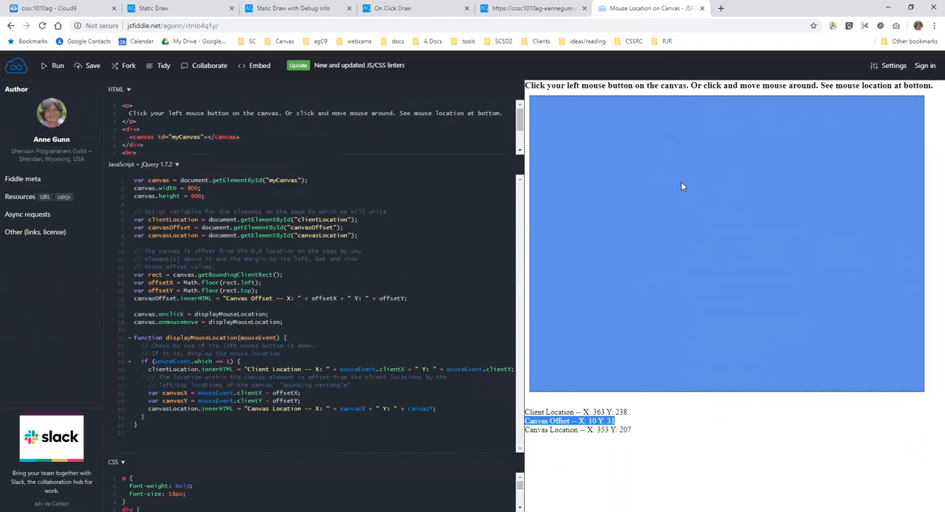
pyautogui.moveTo(715, 183)
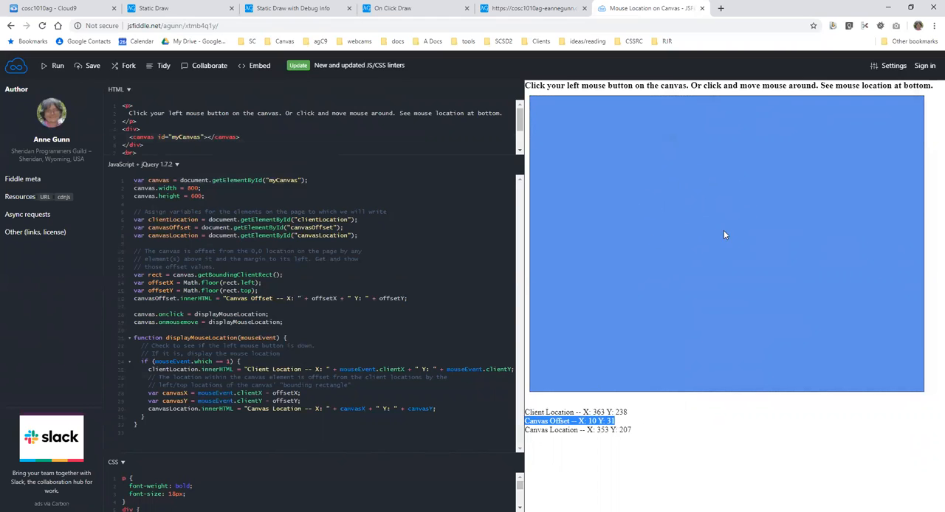
pyautogui.moveTo(663, 179)
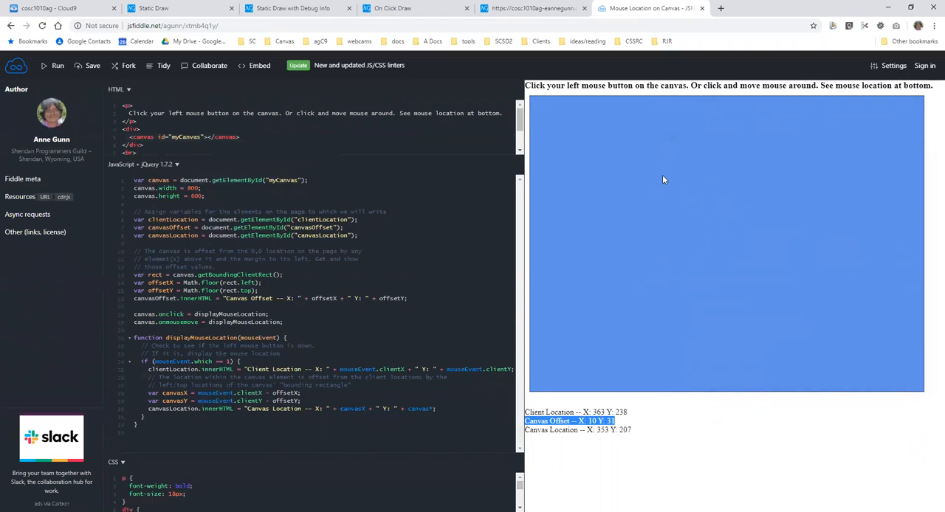
pyautogui.moveTo(666, 213)
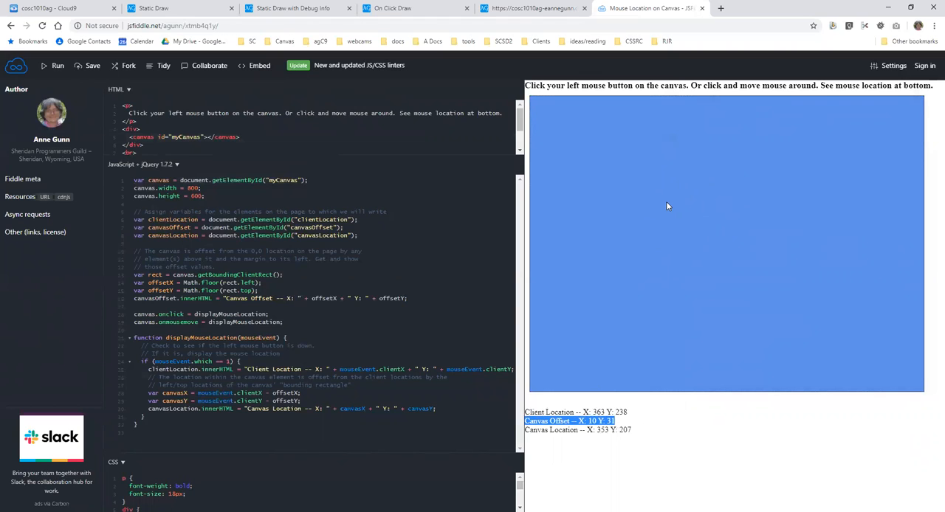
pyautogui.moveTo(672, 196)
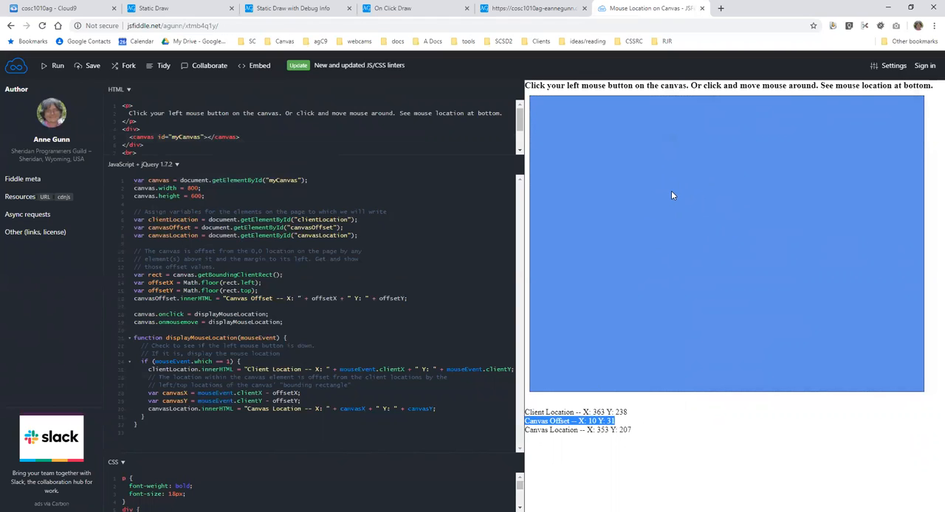
pyautogui.moveTo(651, 149)
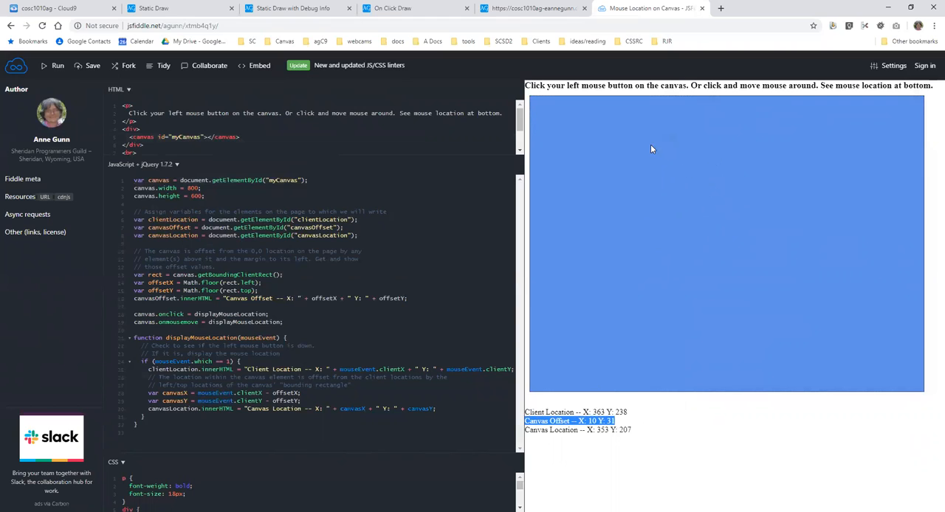
pyautogui.moveTo(637, 415)
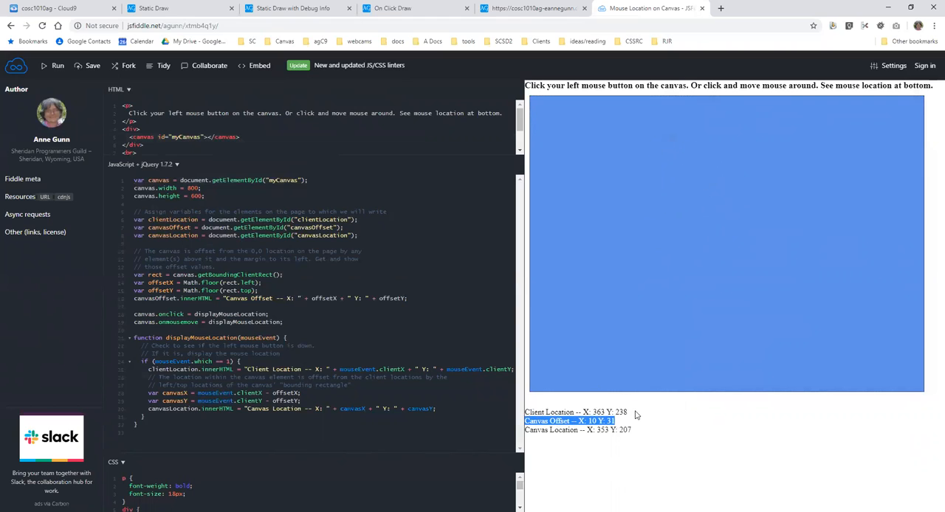
pyautogui.moveTo(640, 196)
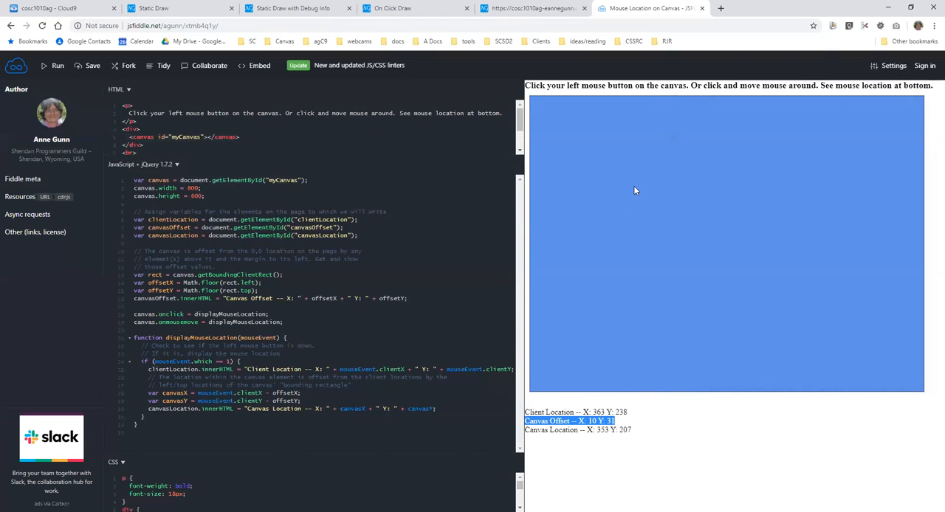
pyautogui.moveTo(639, 183)
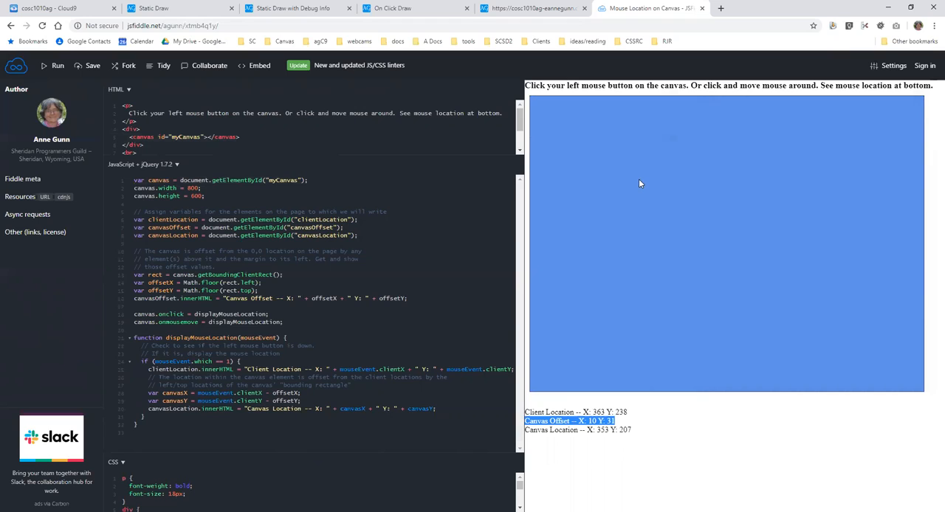
pyautogui.moveTo(604, 185)
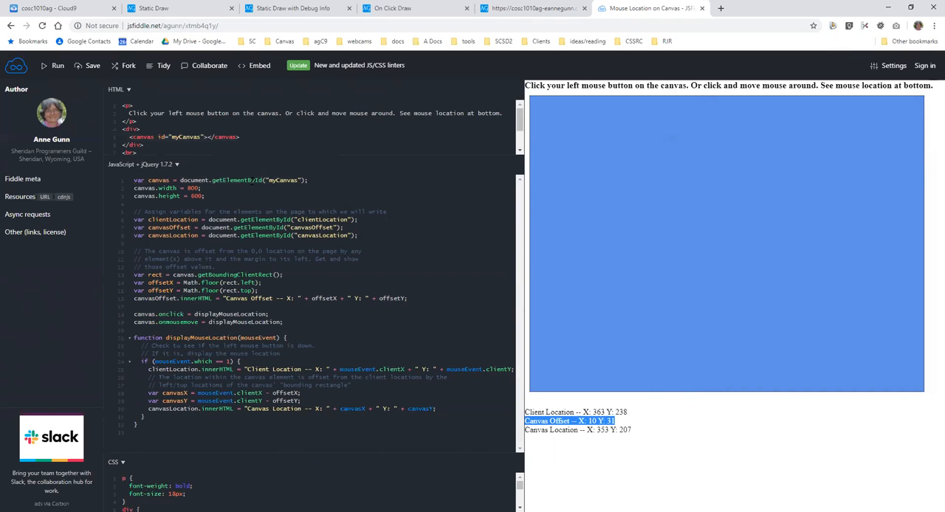
# Return to the Static Draw page showing AG's Pixel Pasture
pyautogui.click(181, 8)
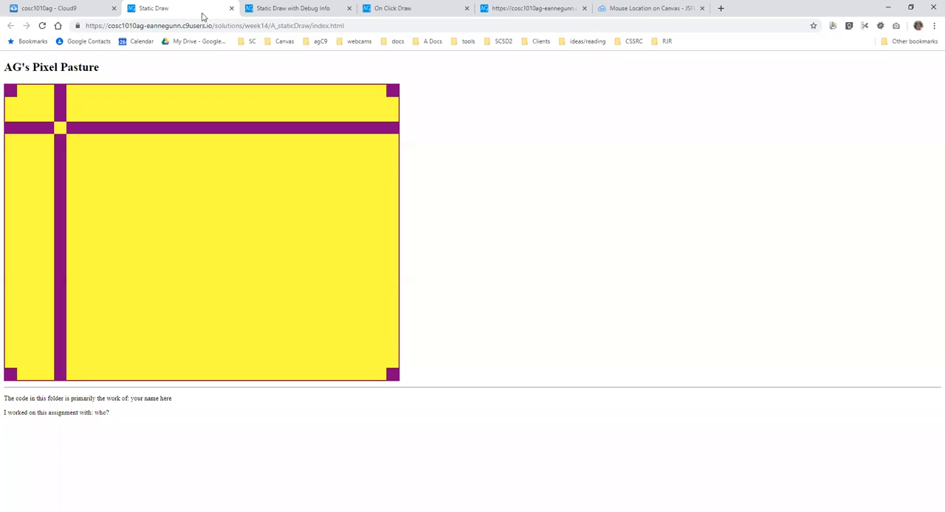
pyautogui.moveTo(278, 192)
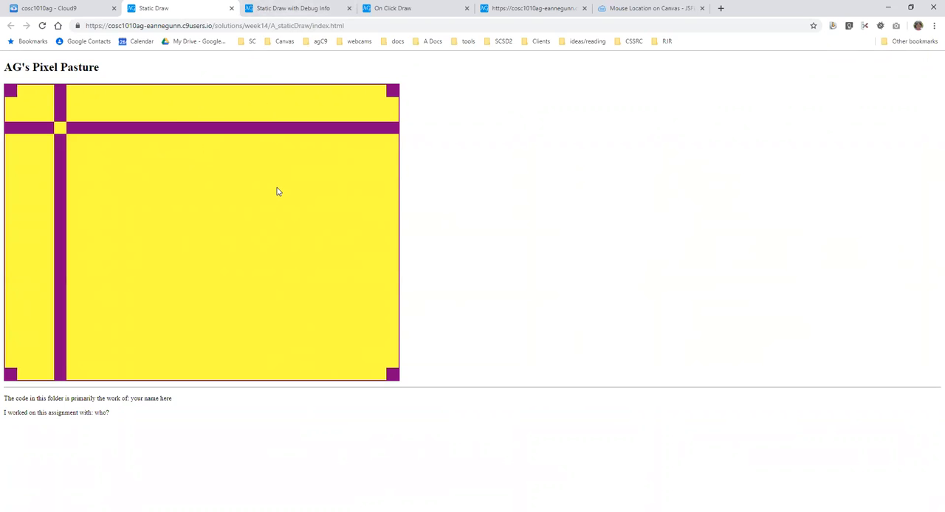